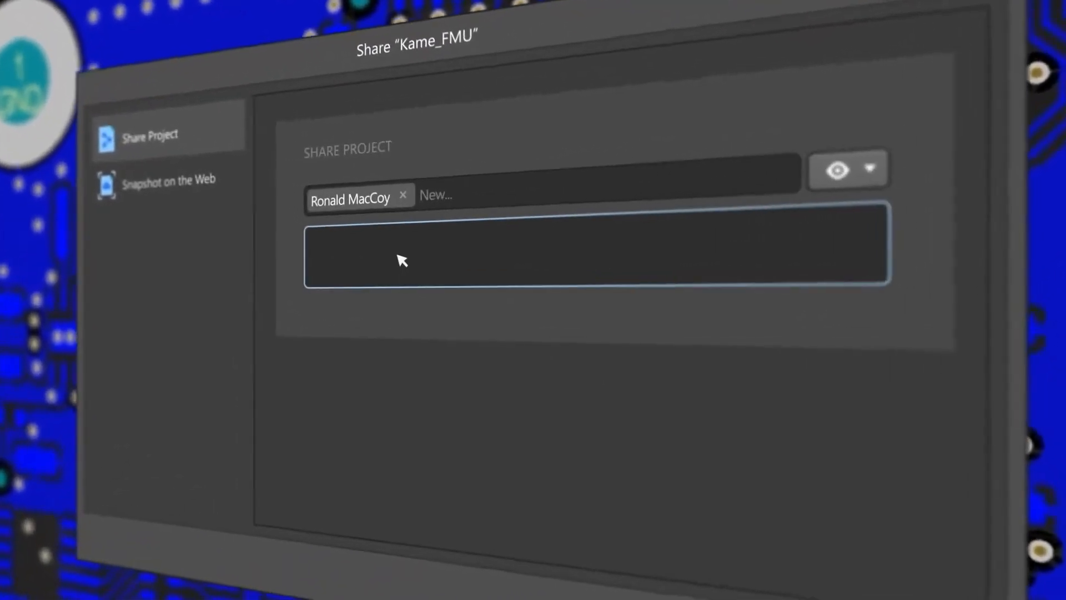
Open Voice Lock.PcbDoc so its board layout is displayed.
left_click(676, 467)
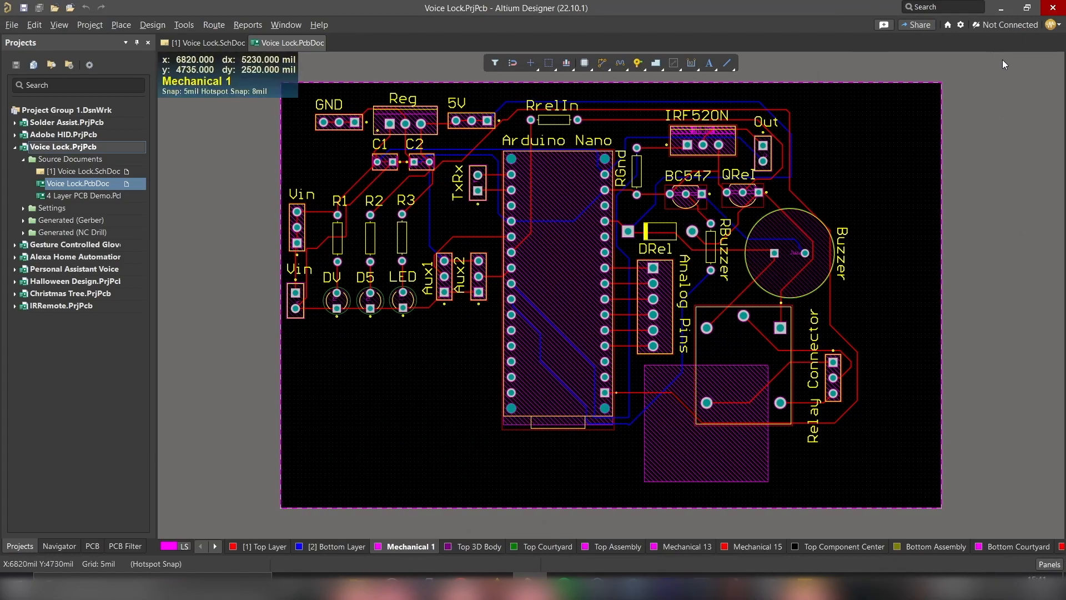
mouse_move(1007, 24)
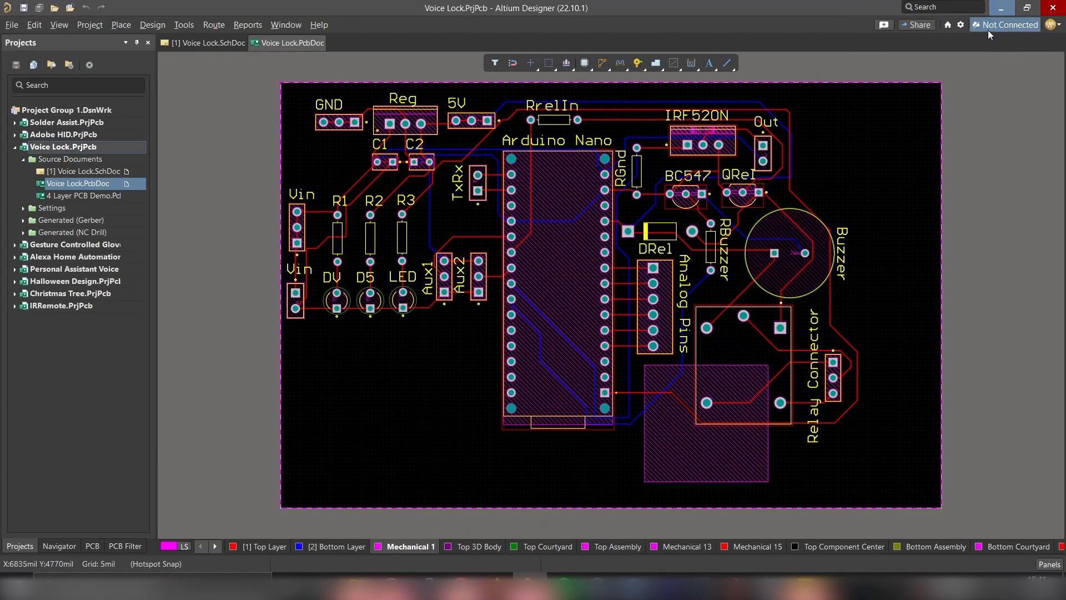
mouse_move(1006, 24)
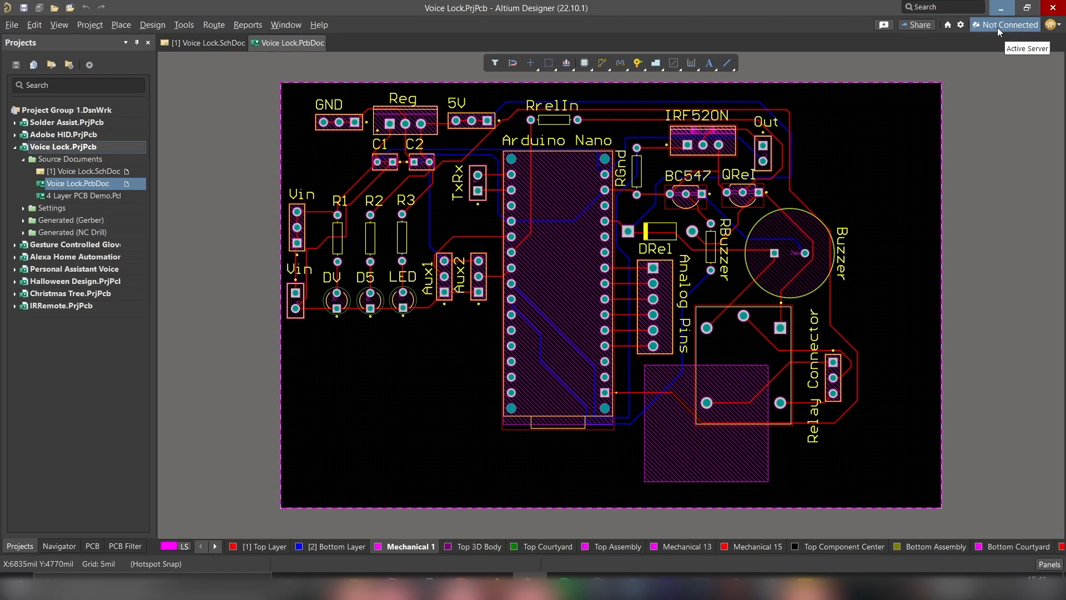
Check the Not Connected status to see which workspaces are available.
left_click(1007, 24)
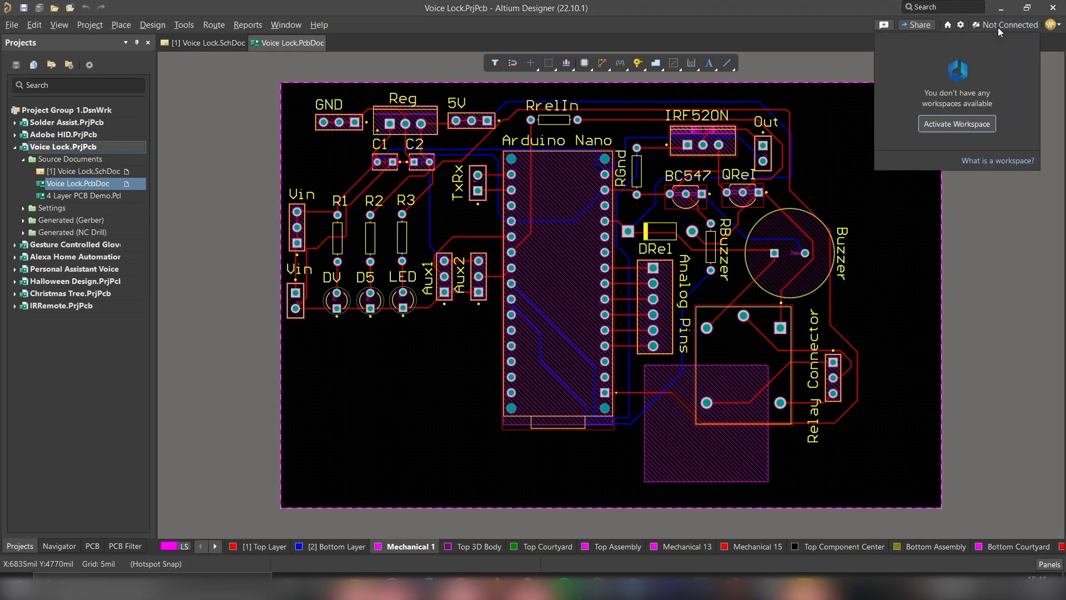
mouse_move(992, 141)
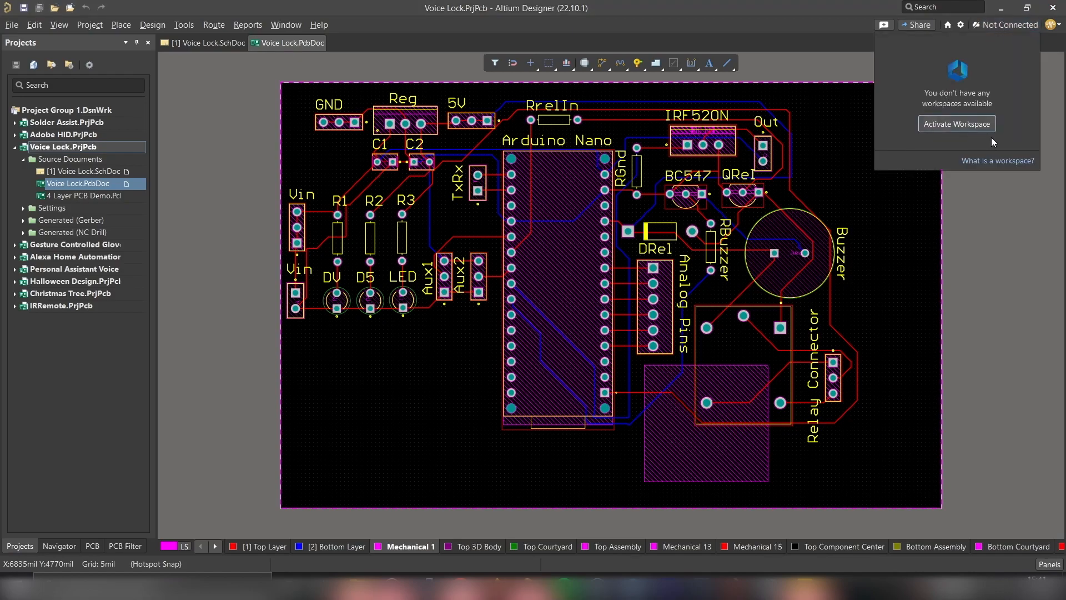
mouse_move(984, 139)
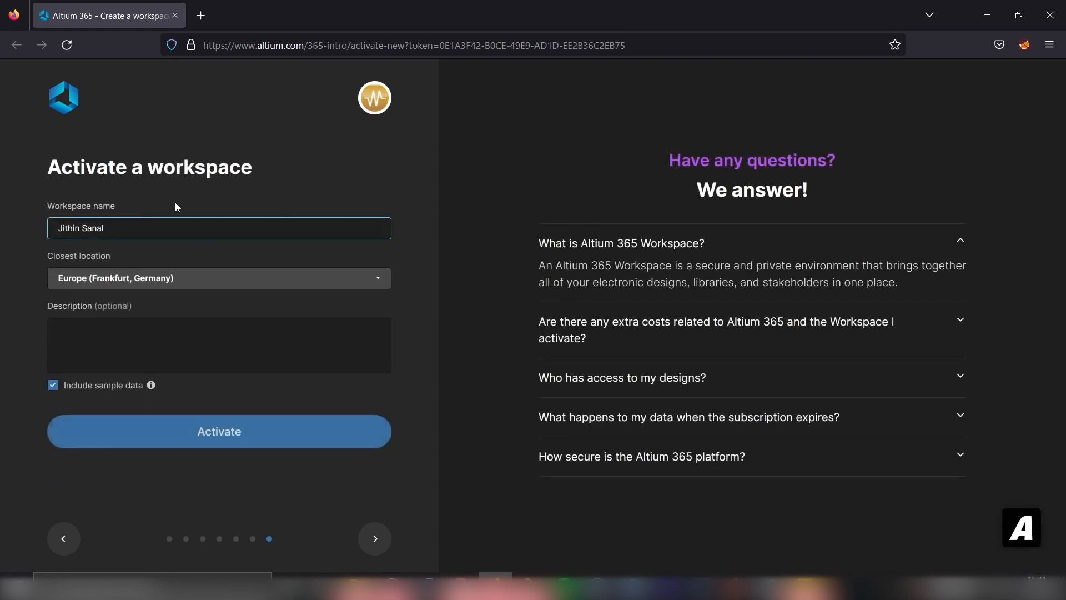
Activate a workspace named RootSaid, location Europe (Frankfurt, Germany), description 'RootSaid Workspace'.
triple_click(218, 227)
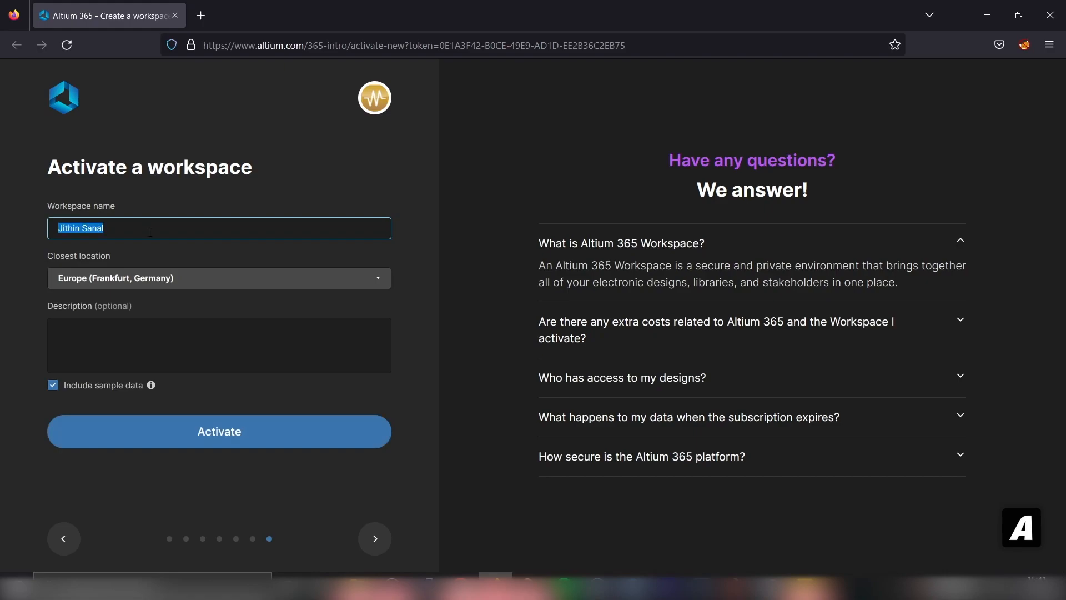
type("RootSaid")
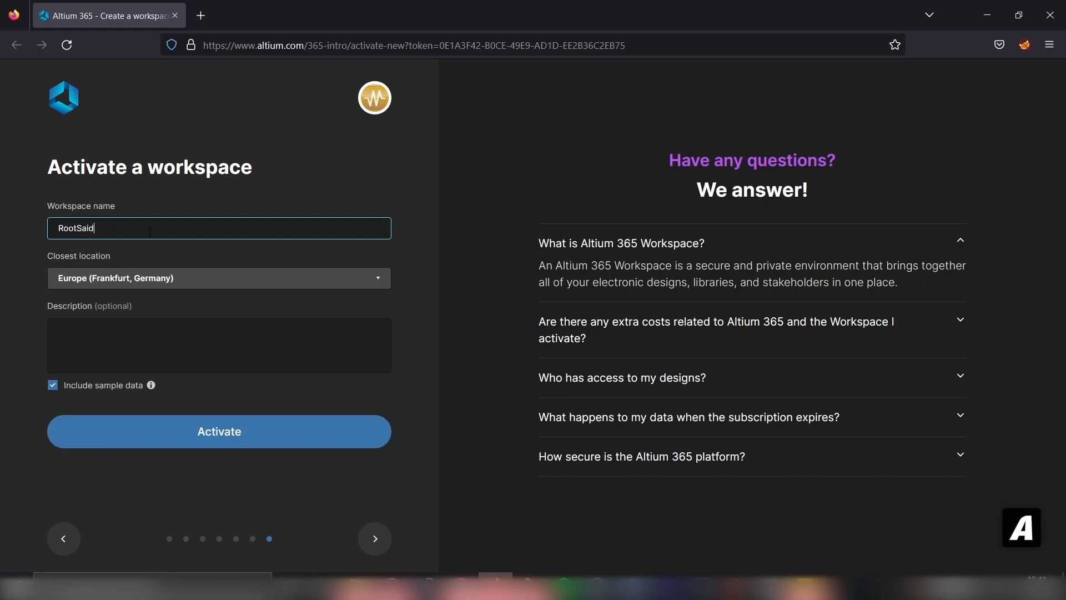
left_click(218, 278)
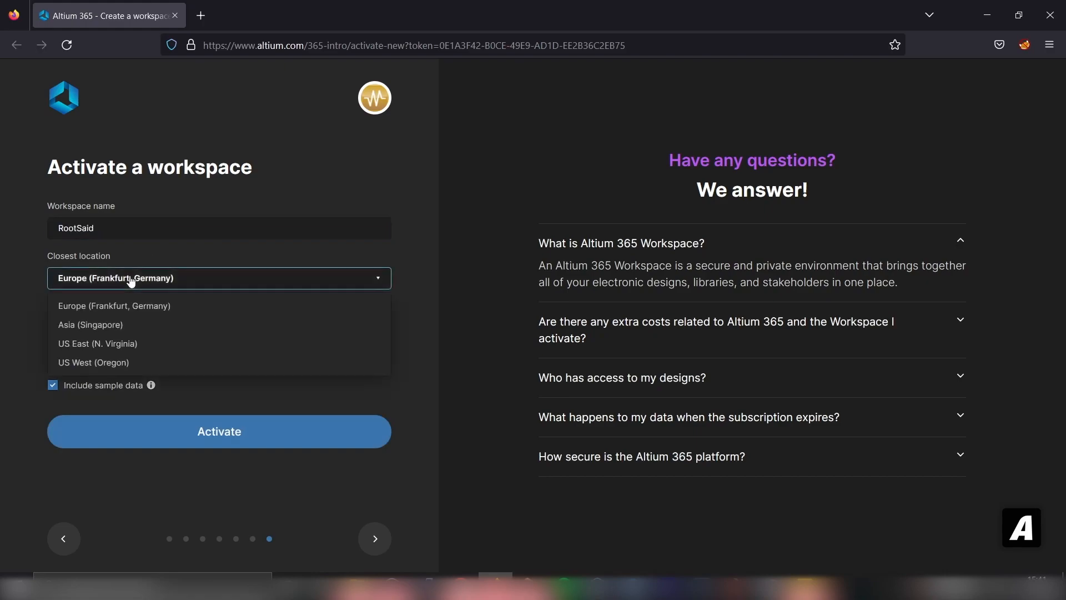
left_click(114, 306)
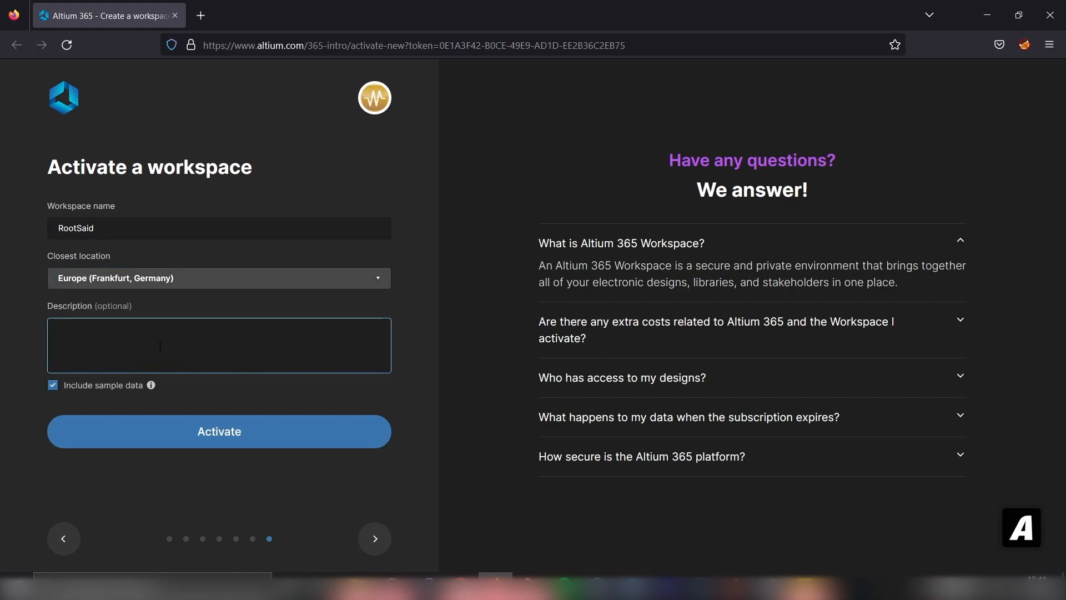
type("RootSaid")
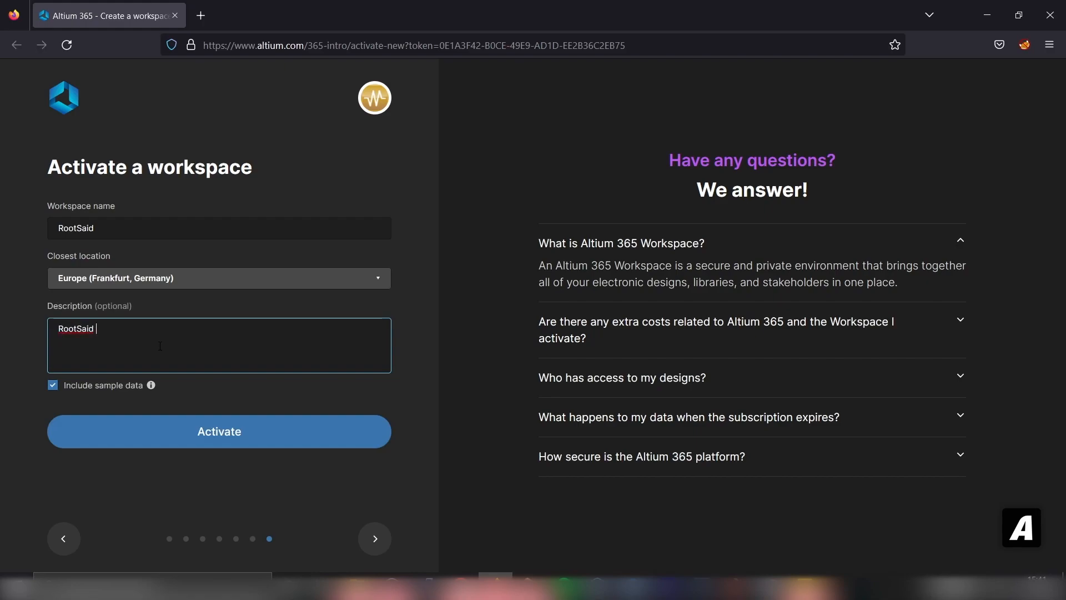
type("Workspace")
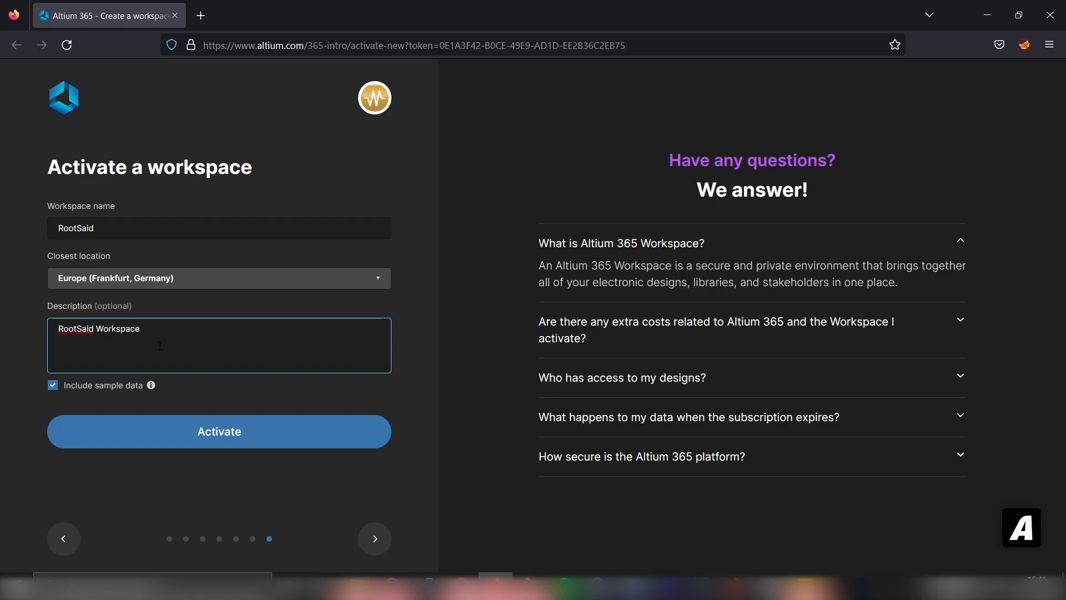
left_click(219, 430)
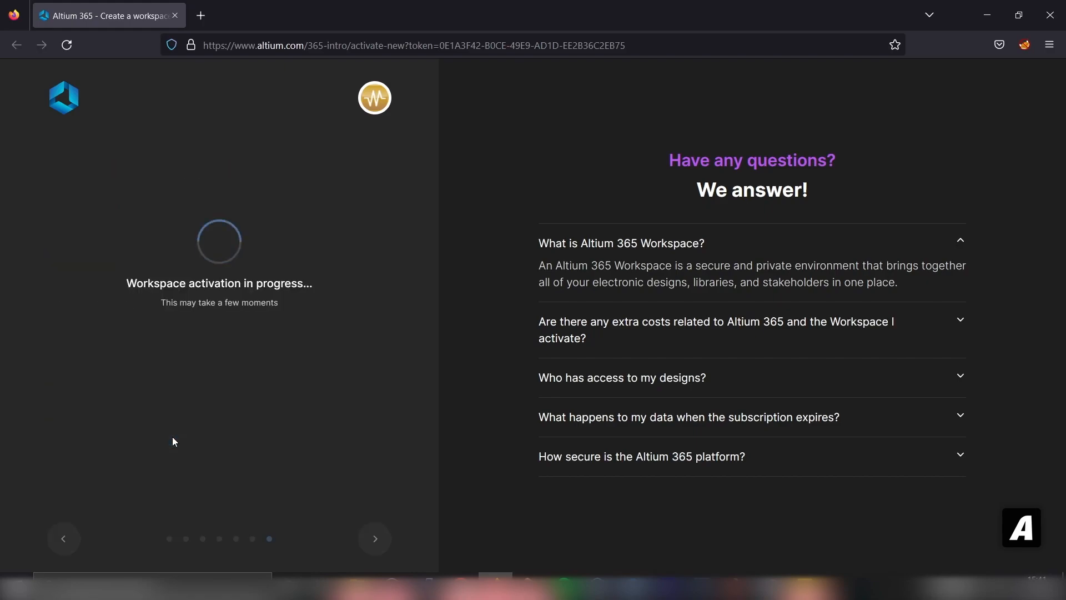
mouse_move(181, 347)
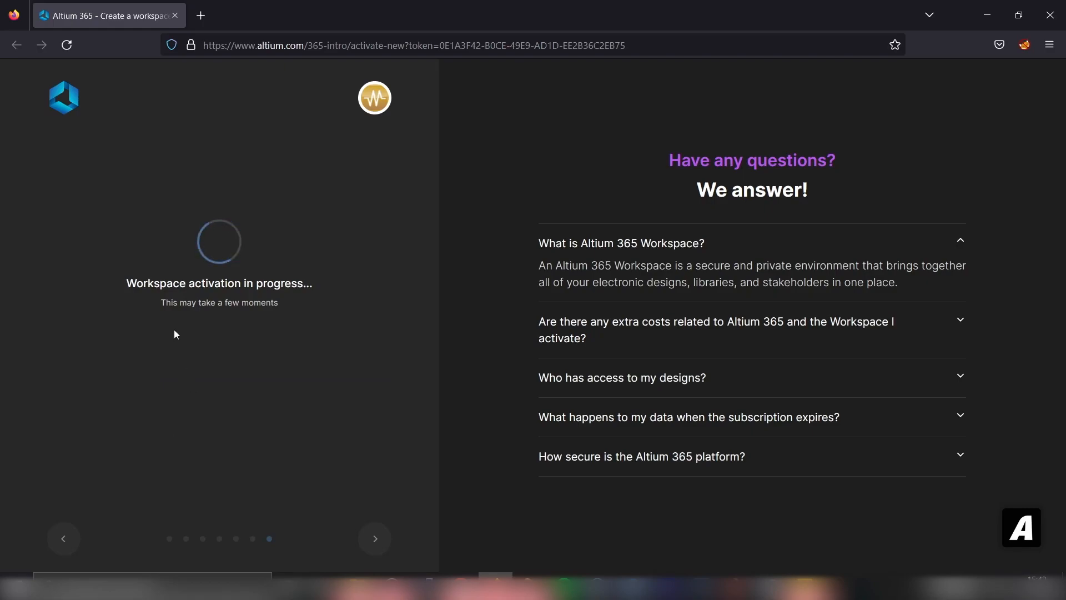
mouse_move(232, 332)
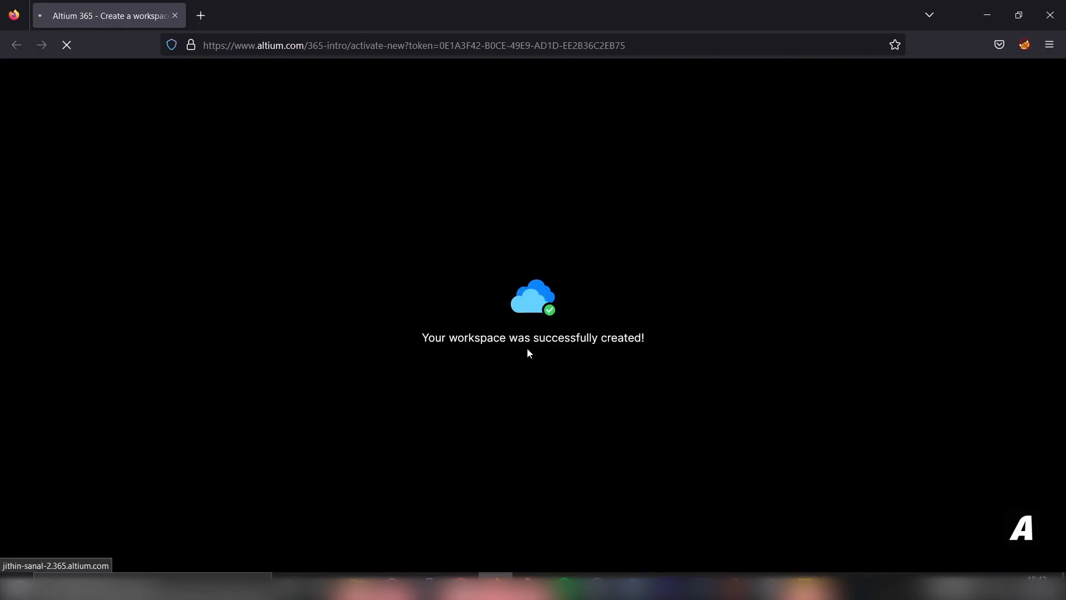
mouse_move(562, 354)
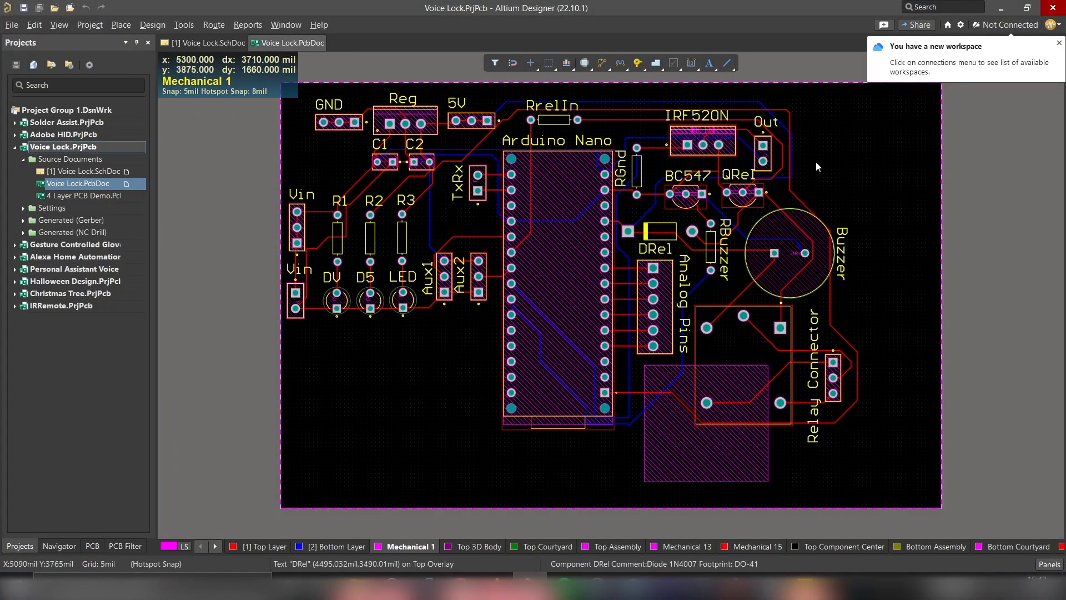
mouse_move(944, 57)
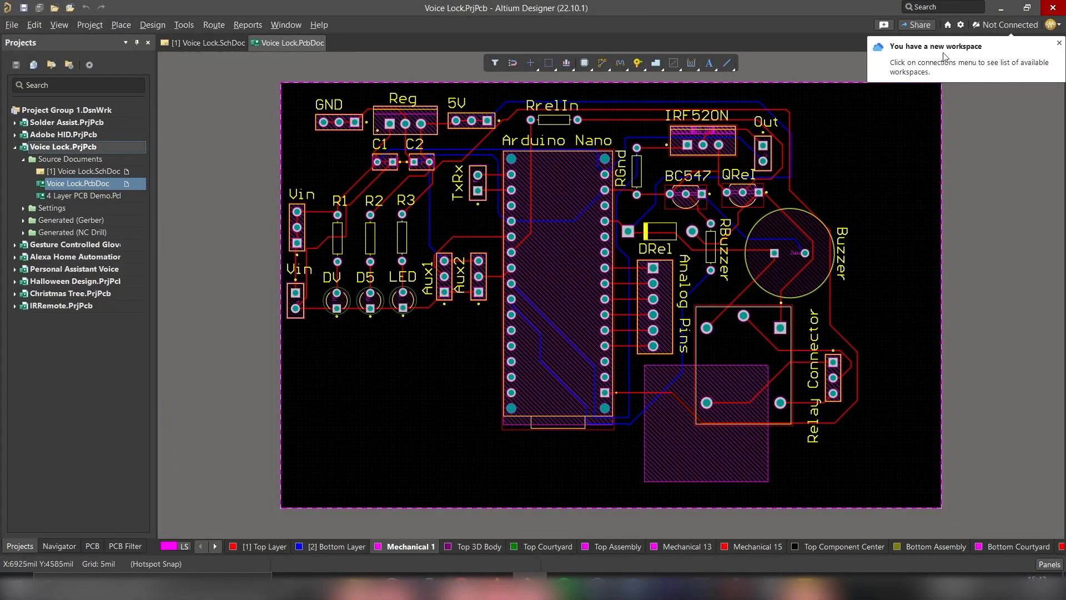
mouse_move(967, 56)
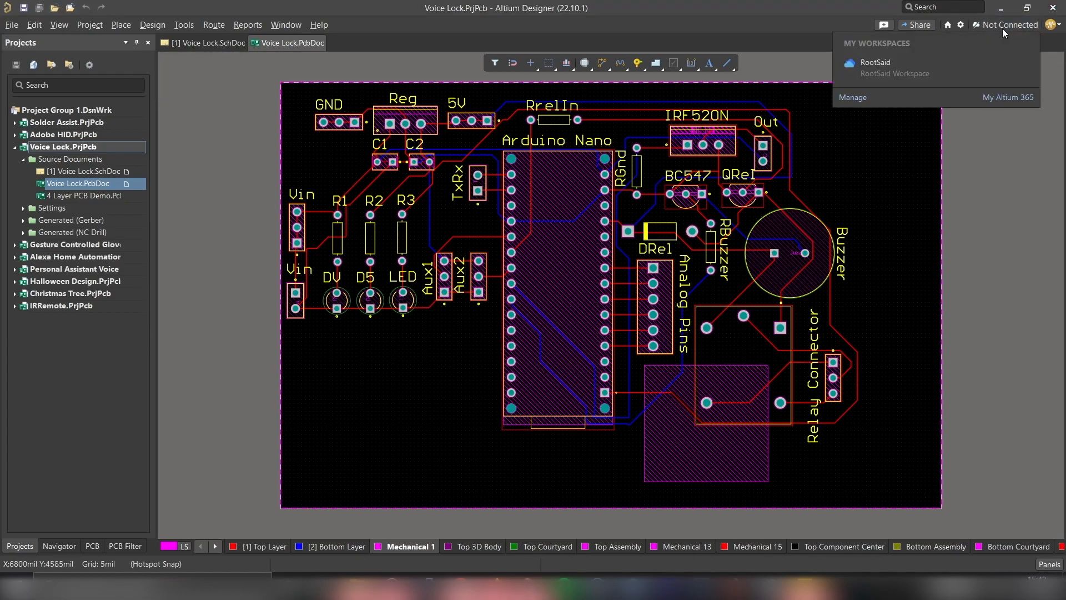
mouse_move(911, 68)
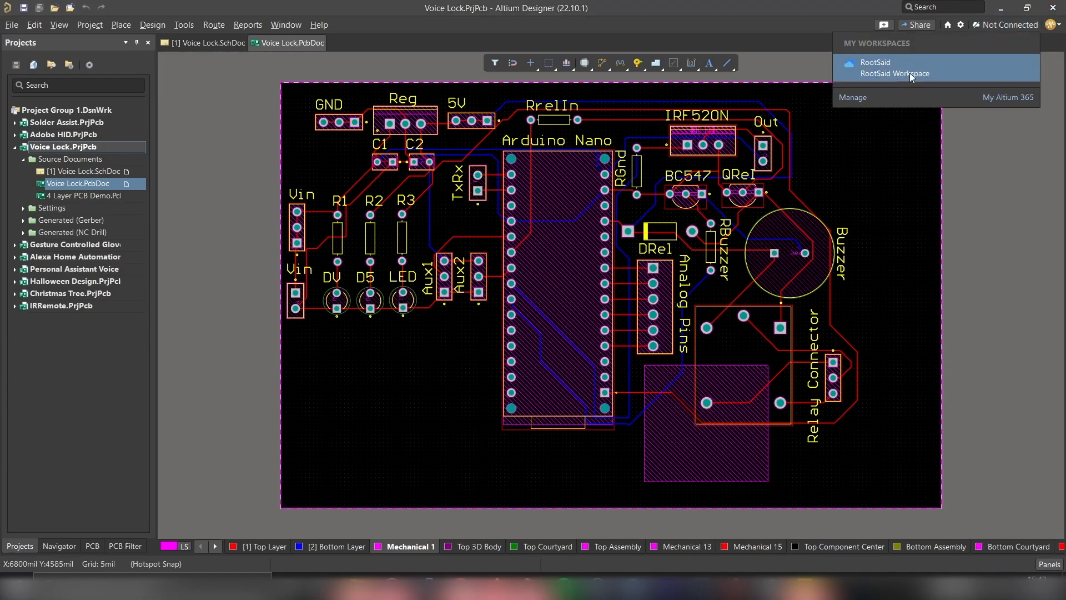
Connect Altium Designer to the RootSaid workspace from My Workspaces.
left_click(894, 73)
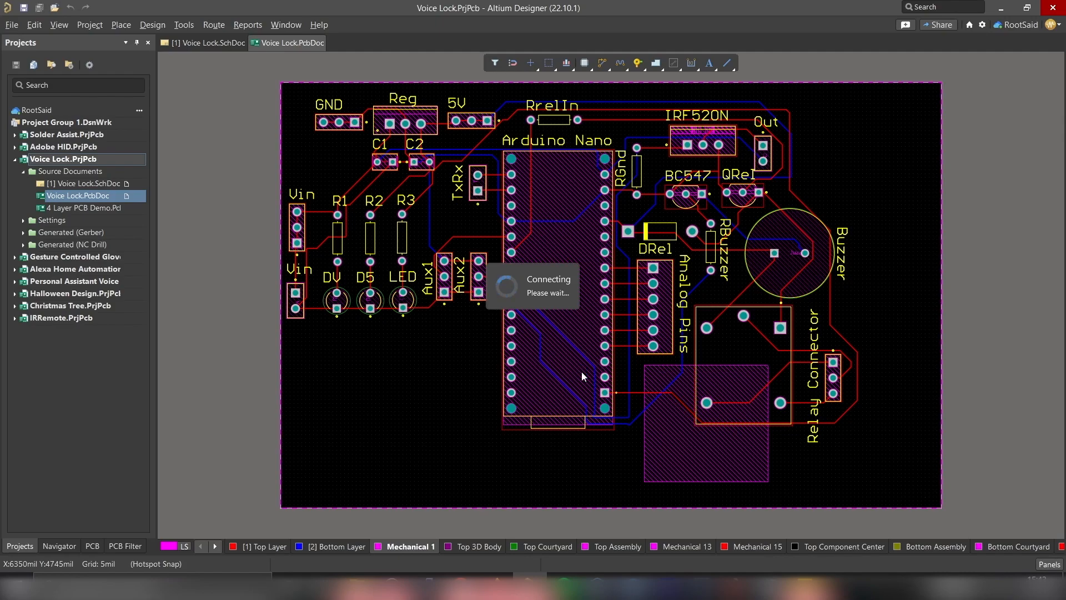
mouse_move(1003, 74)
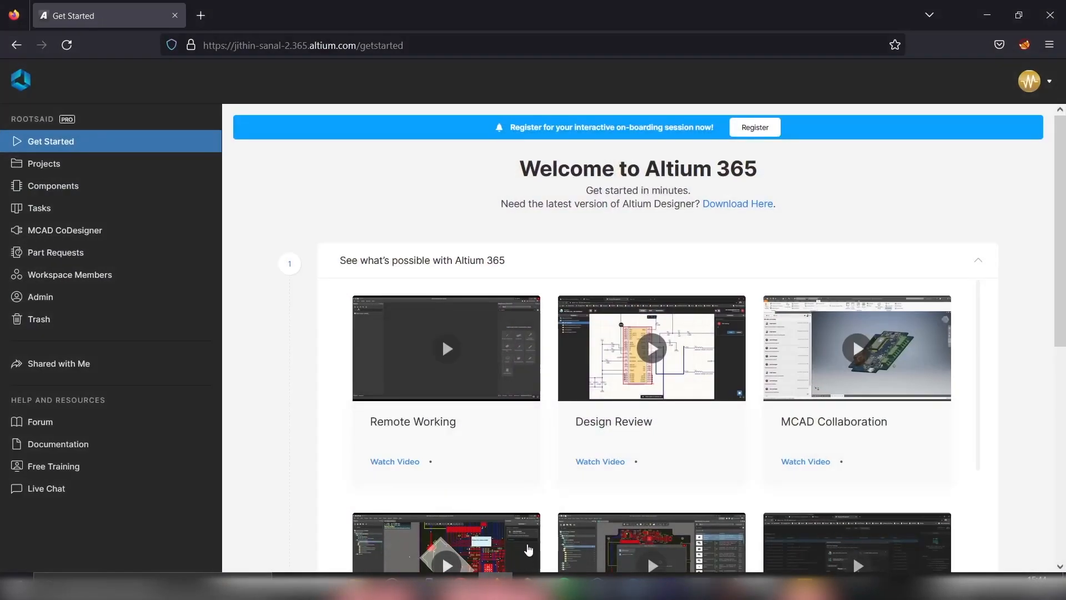
mouse_move(43, 163)
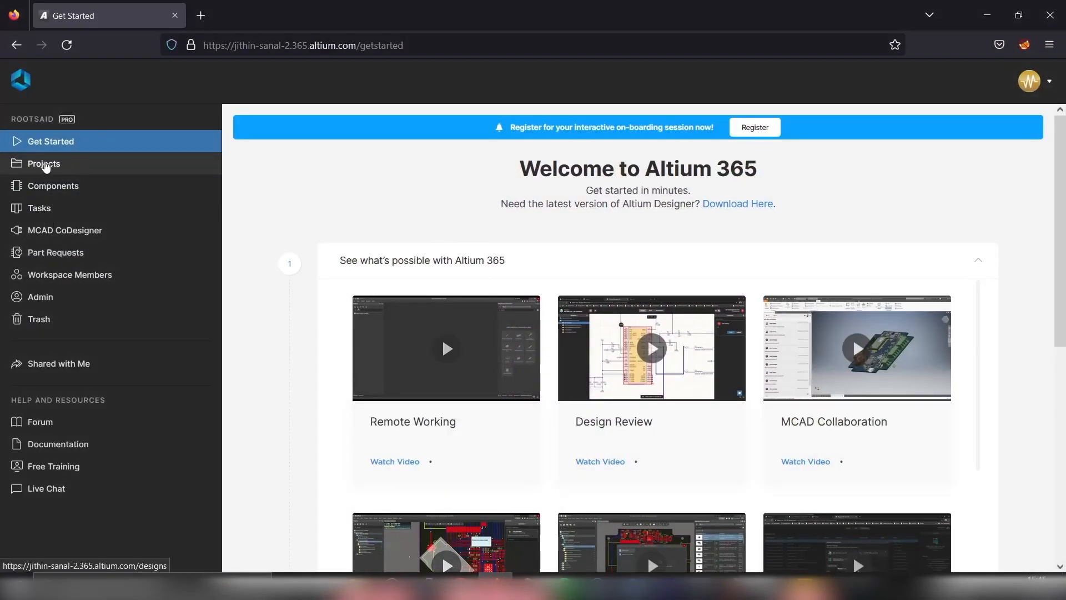
mouse_move(76, 169)
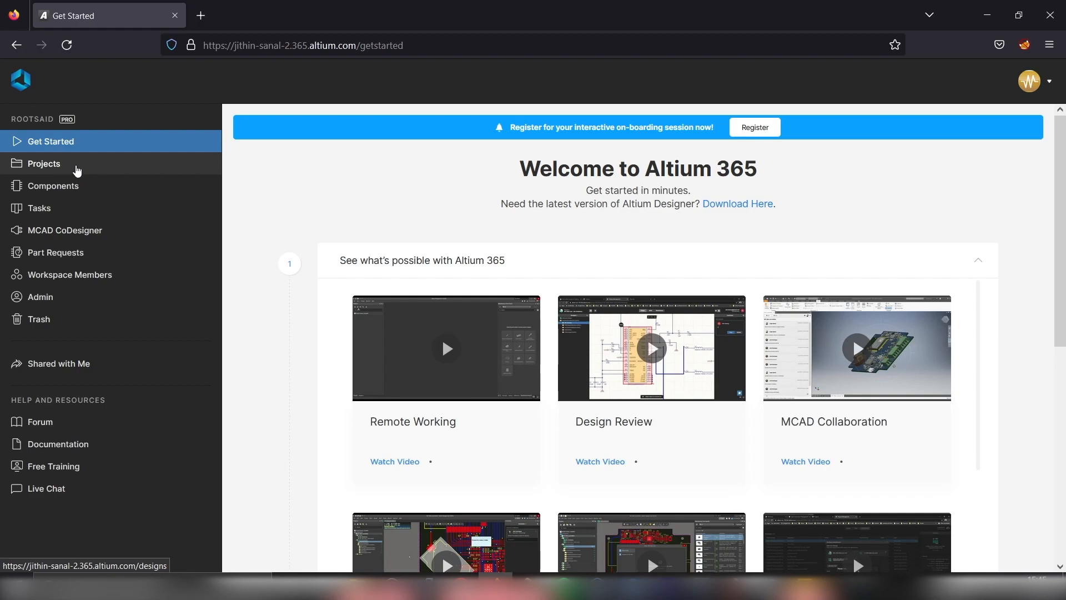
Delete the Sample - Kame_FMU project and the remaining sample project from the workspace.
left_click(44, 163)
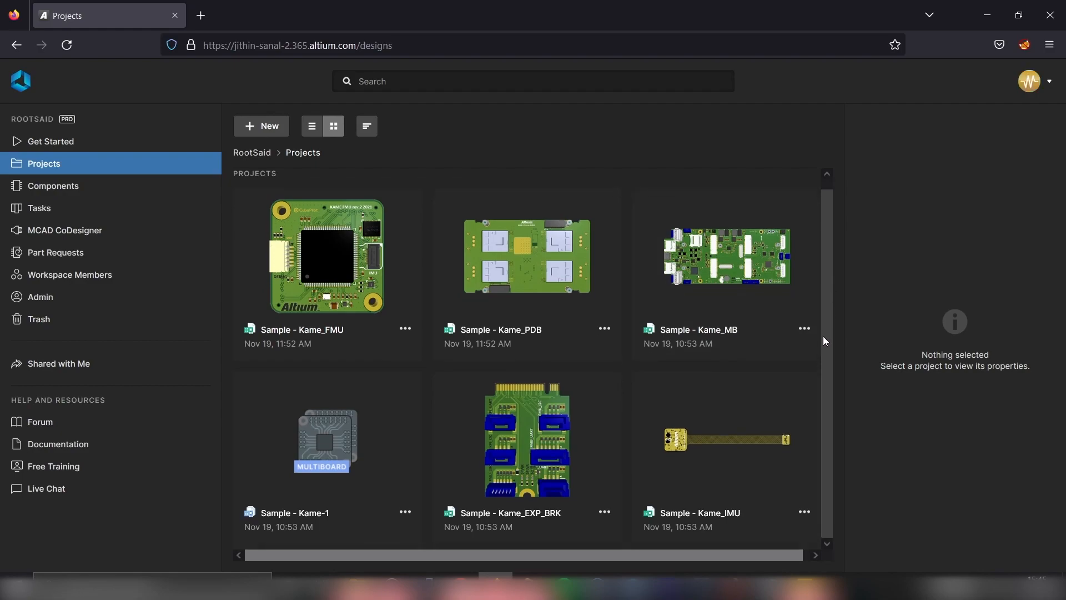
scroll("up", 3)
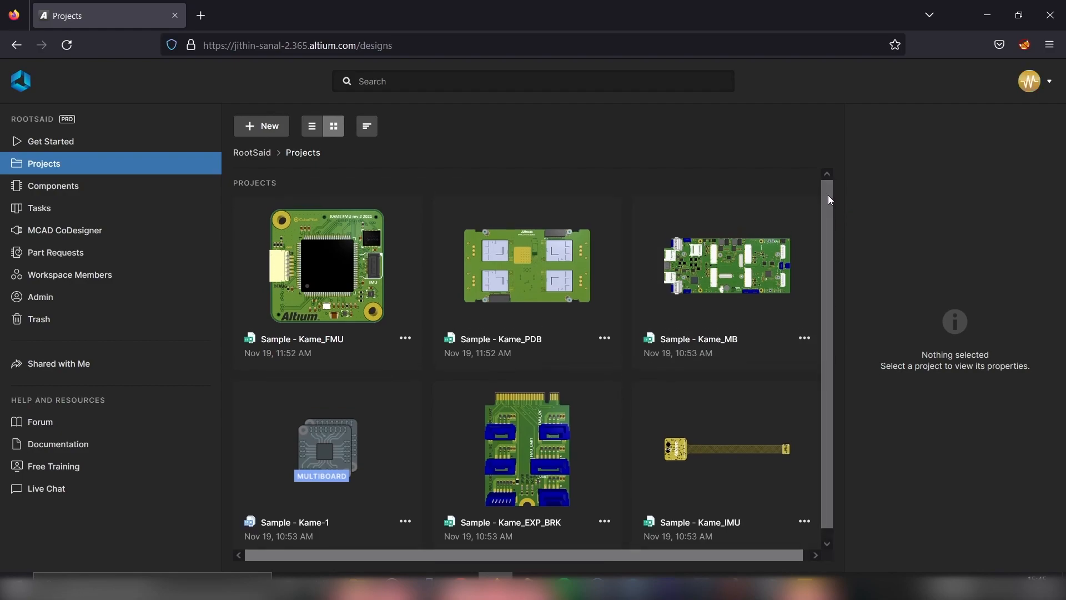
mouse_move(410, 354)
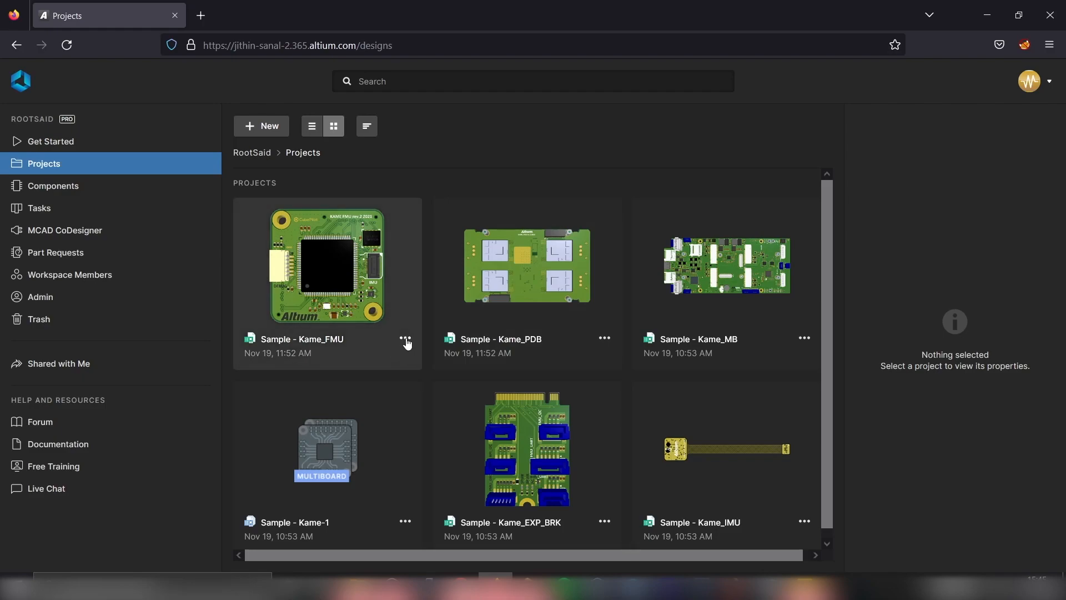
mouse_move(408, 156)
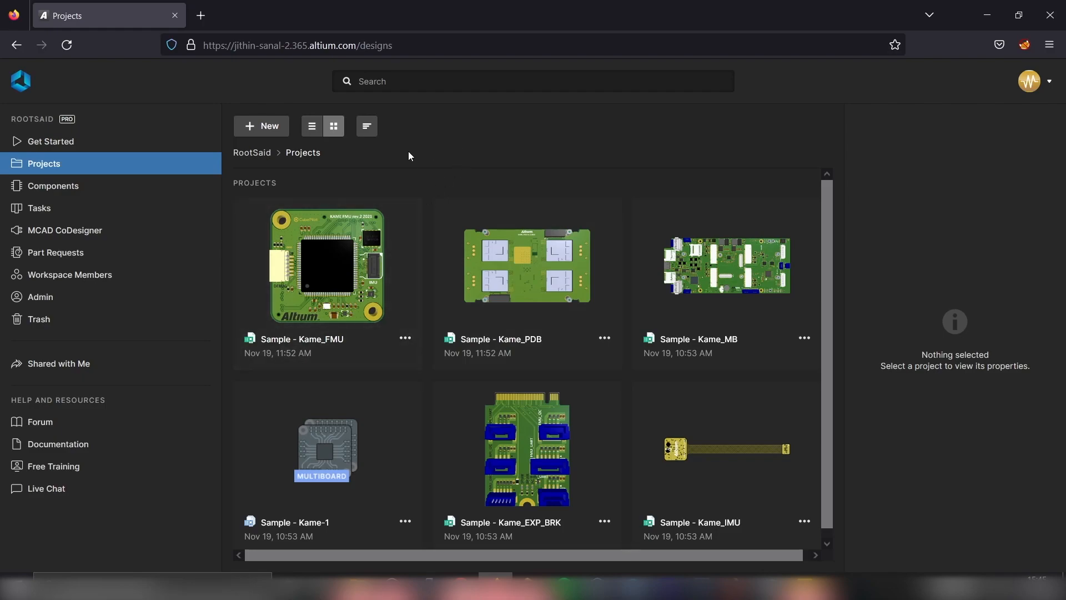
left_click(405, 339)
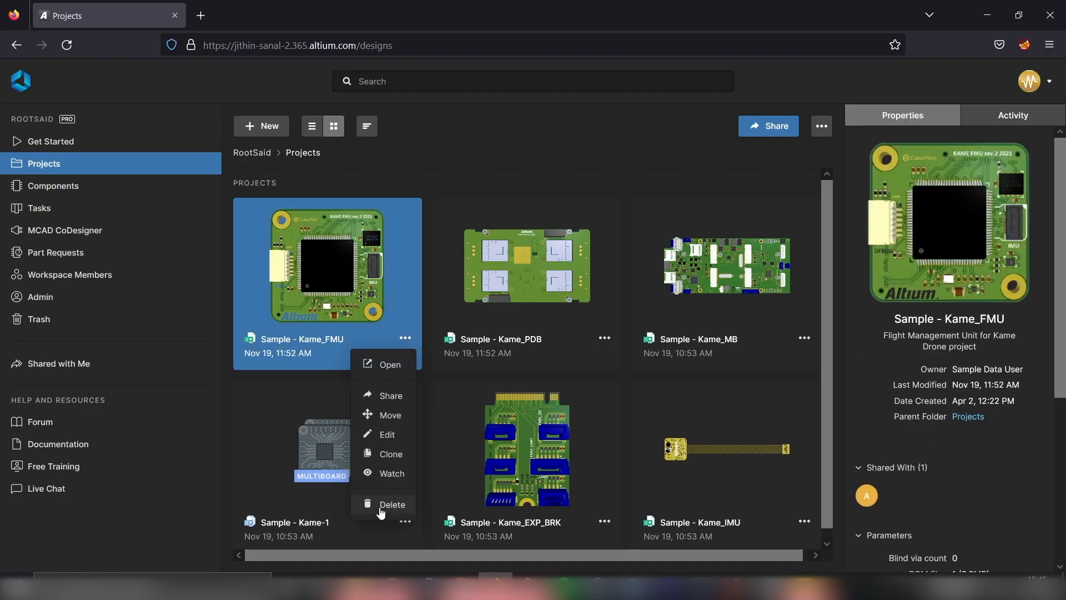
left_click(392, 504)
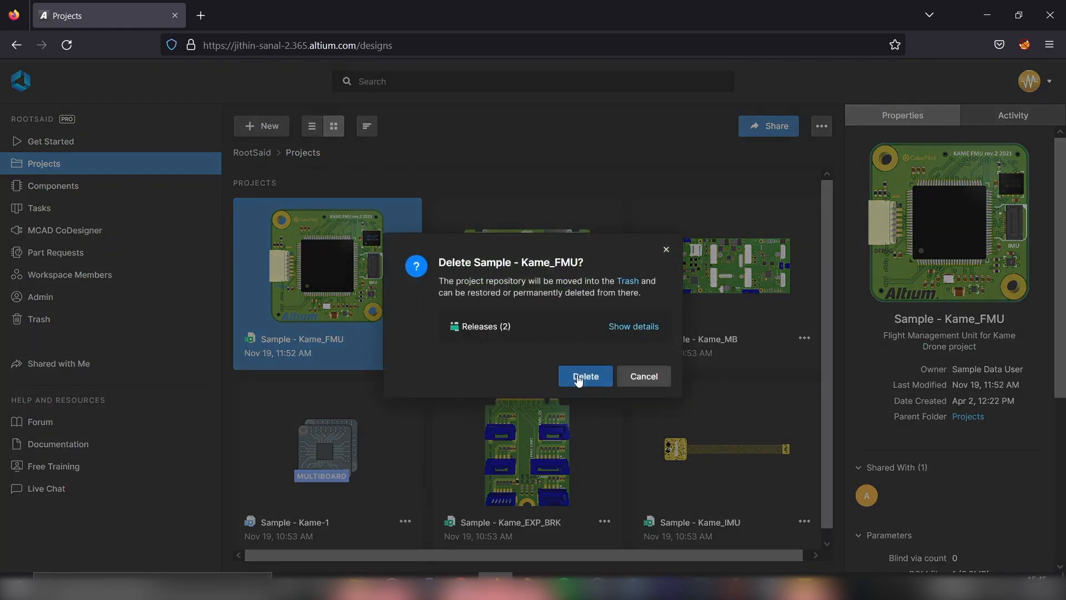
left_click(583, 377)
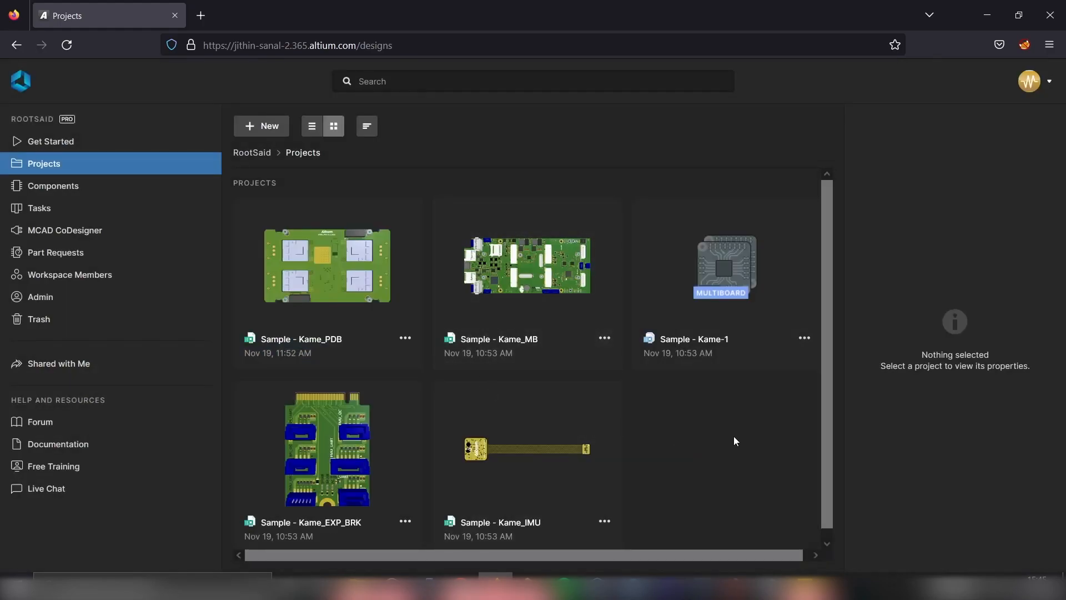
mouse_move(734, 429)
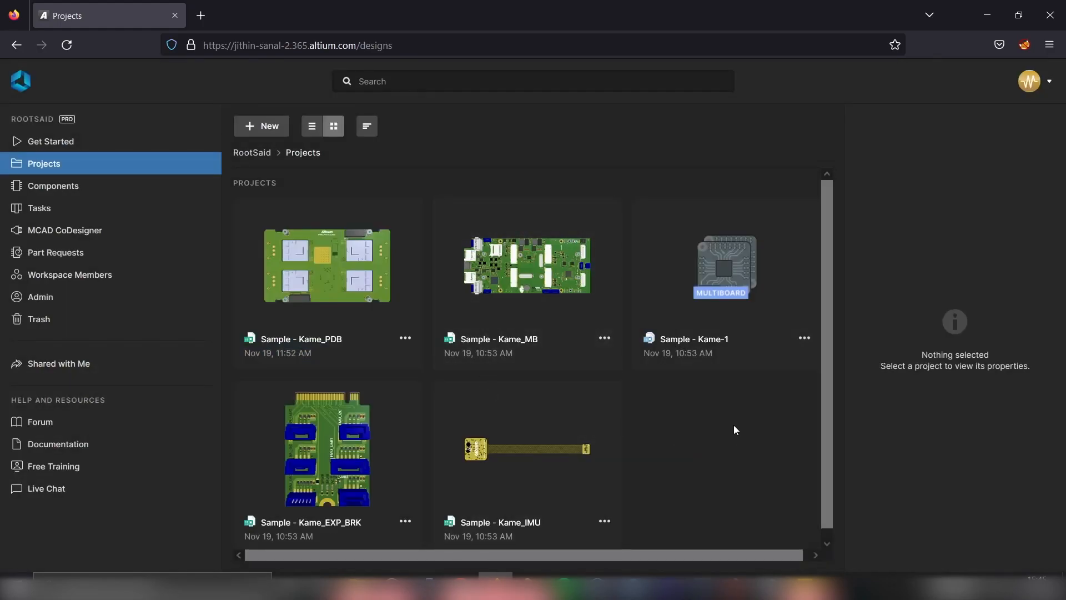
left_click(326, 266)
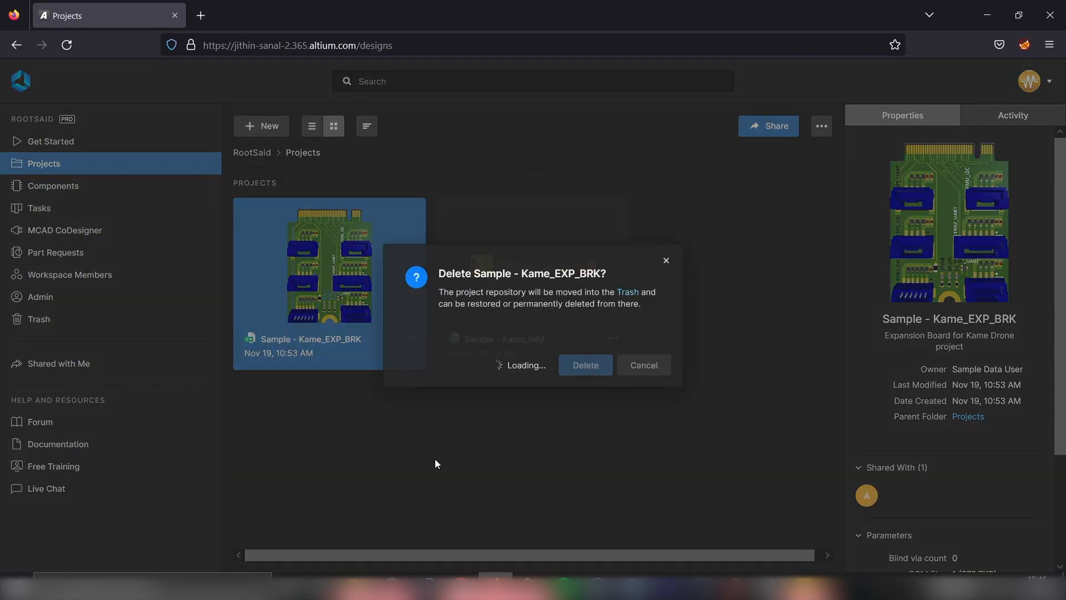
left_click(585, 366)
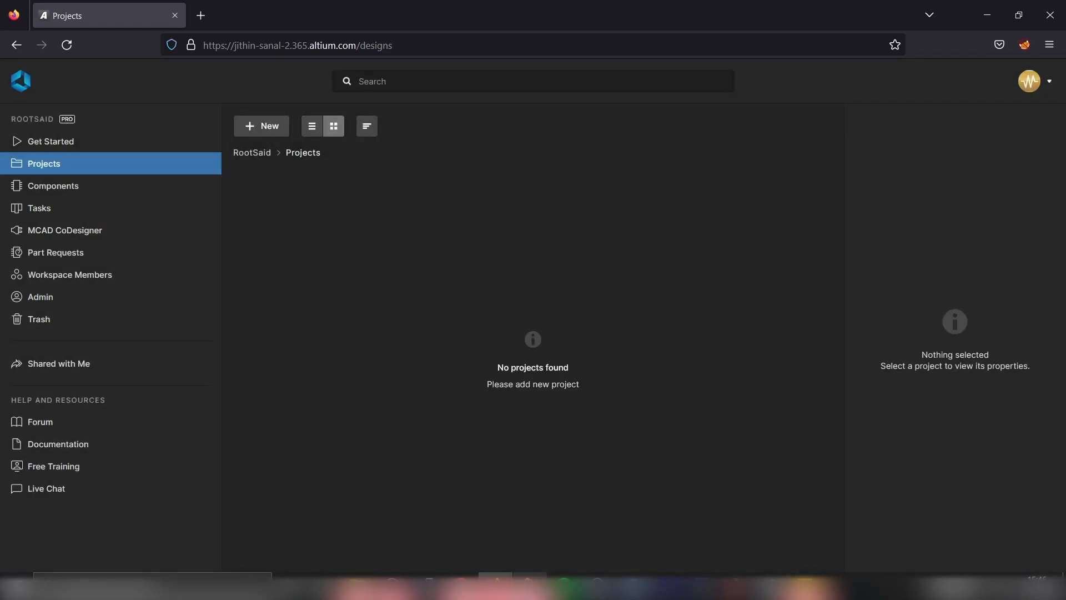
mouse_move(637, 181)
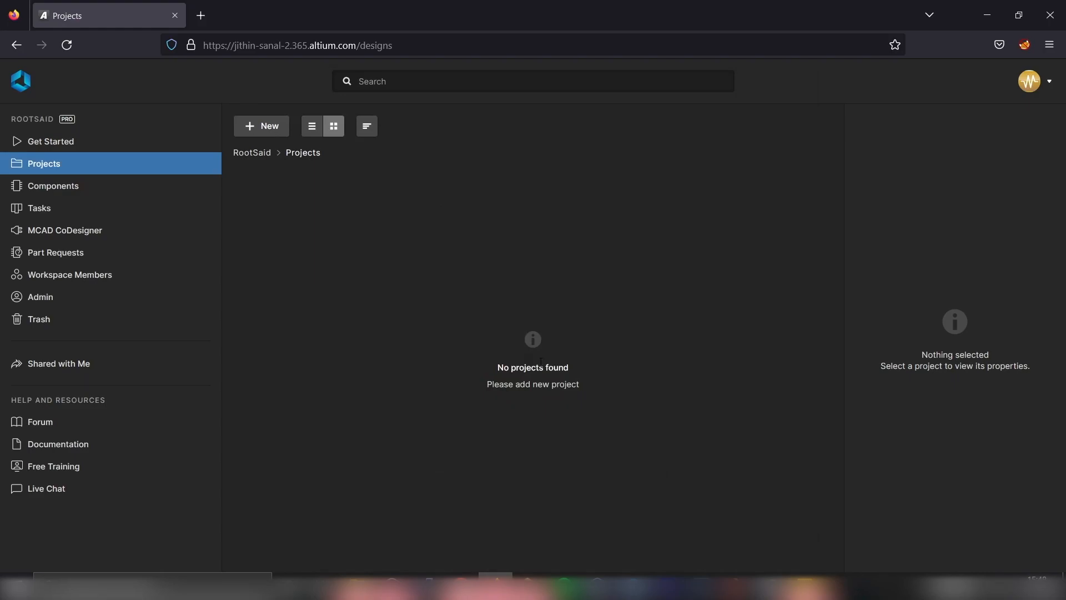
mouse_move(359, 193)
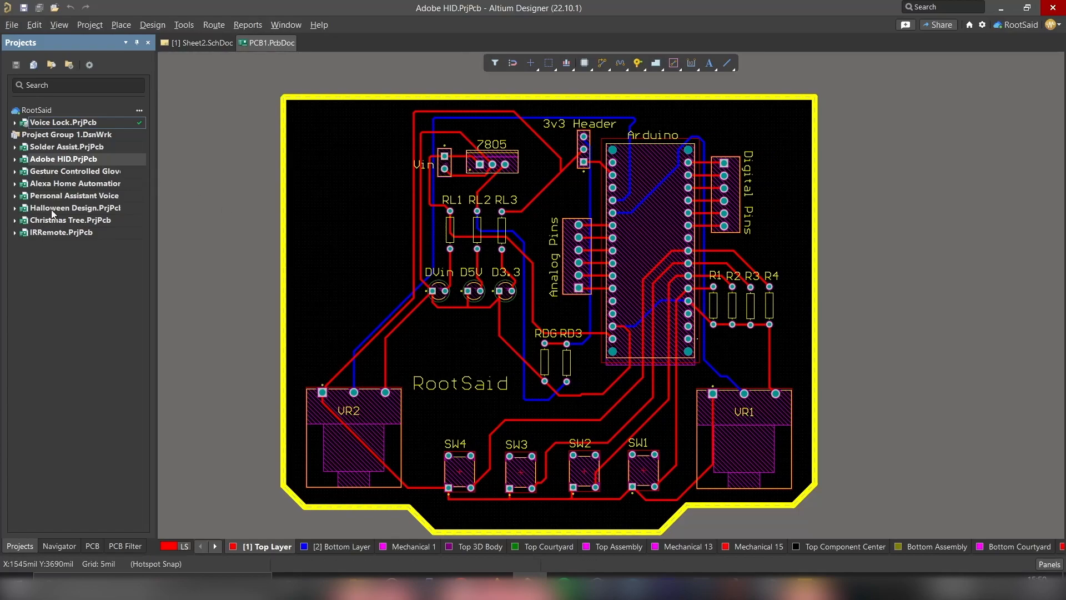
mouse_move(47, 240)
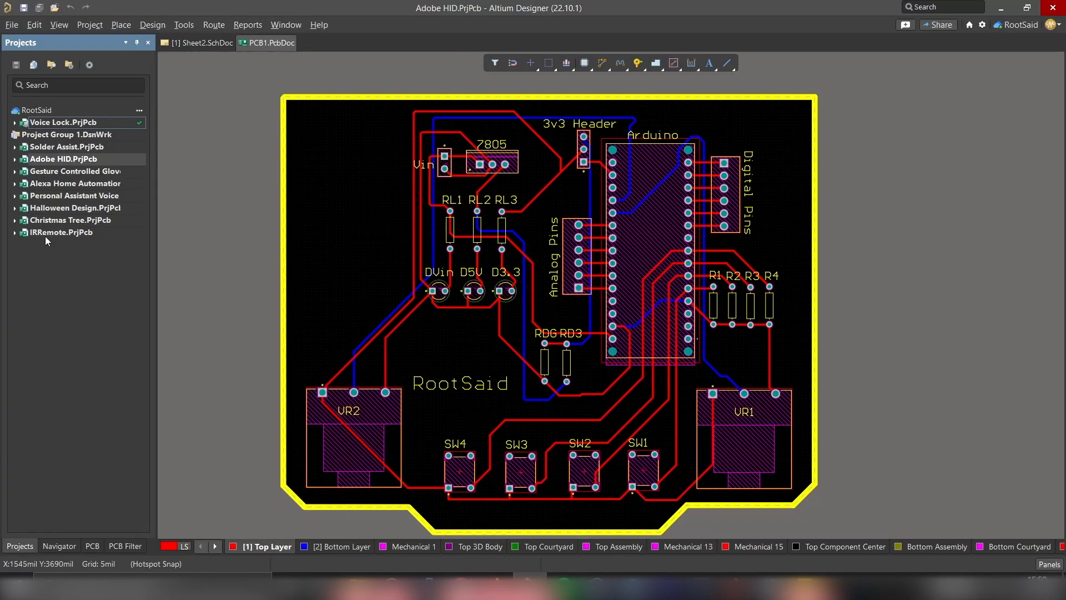
mouse_move(114, 254)
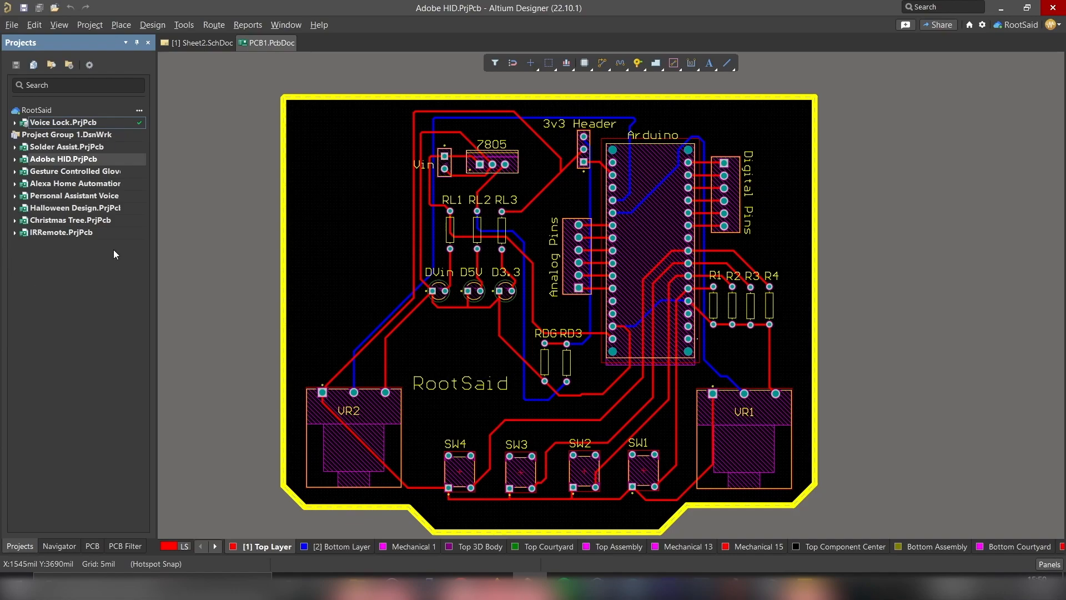
mouse_move(45, 150)
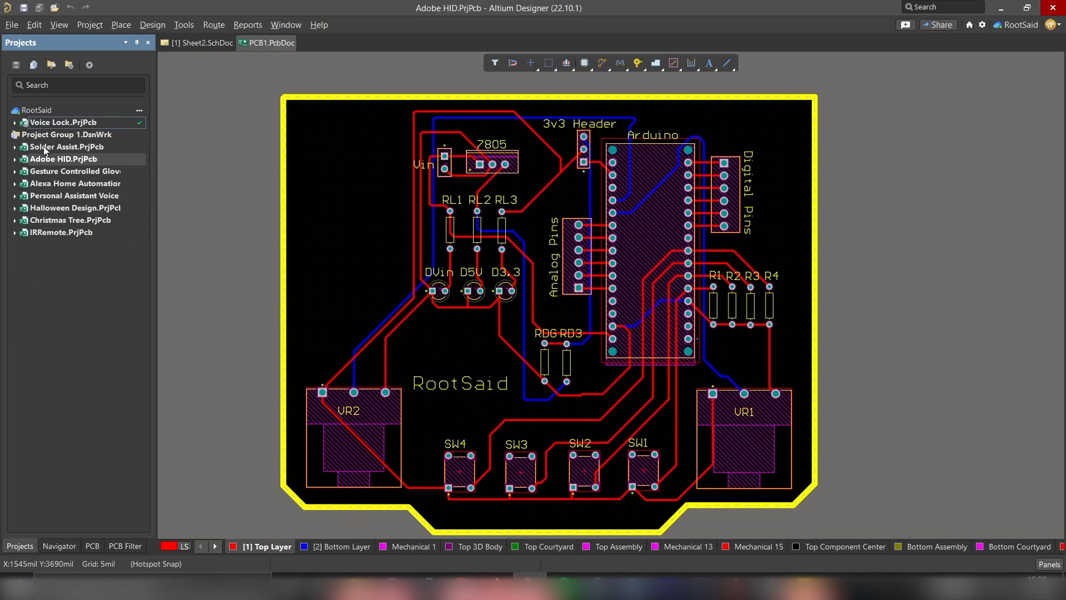
mouse_move(86, 168)
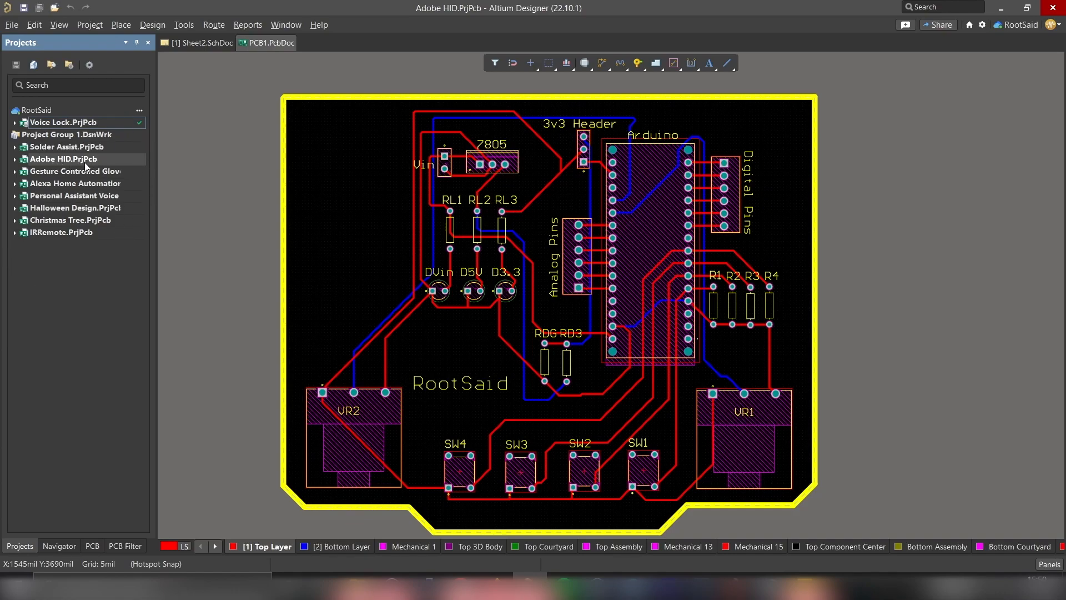
mouse_move(63, 159)
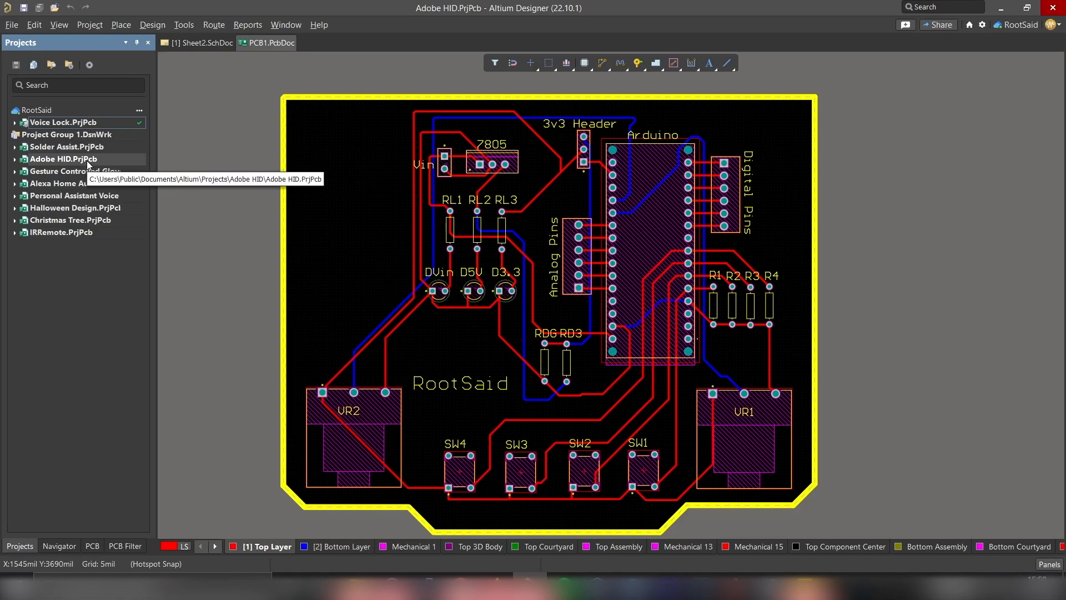
mouse_move(1018, 39)
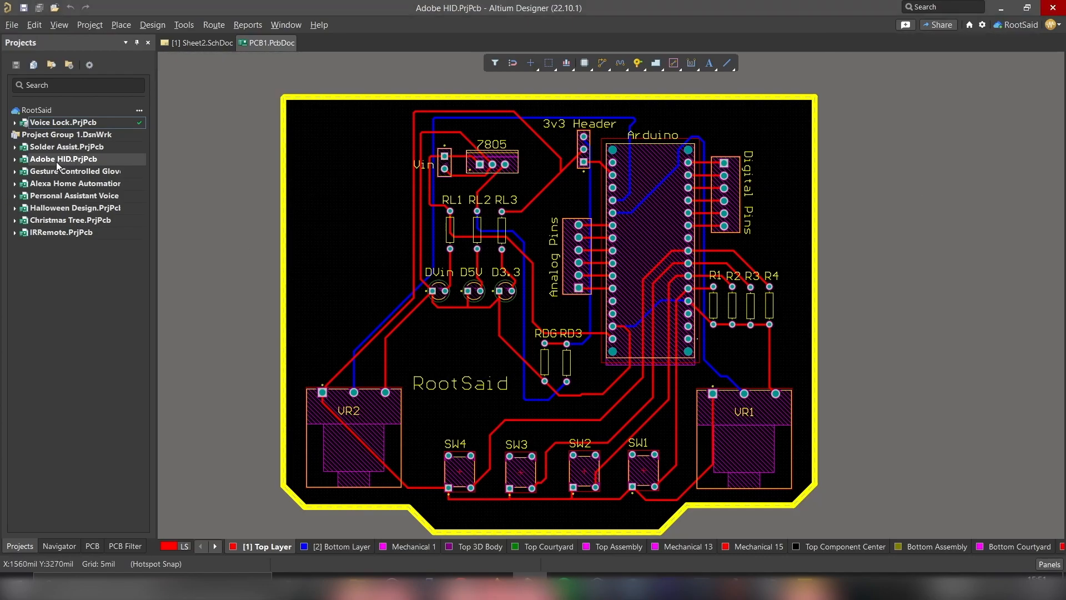
Make Adobe HID.PrjPcb available online with the description 'Arduino HID Functionality'.
right_click(61, 159)
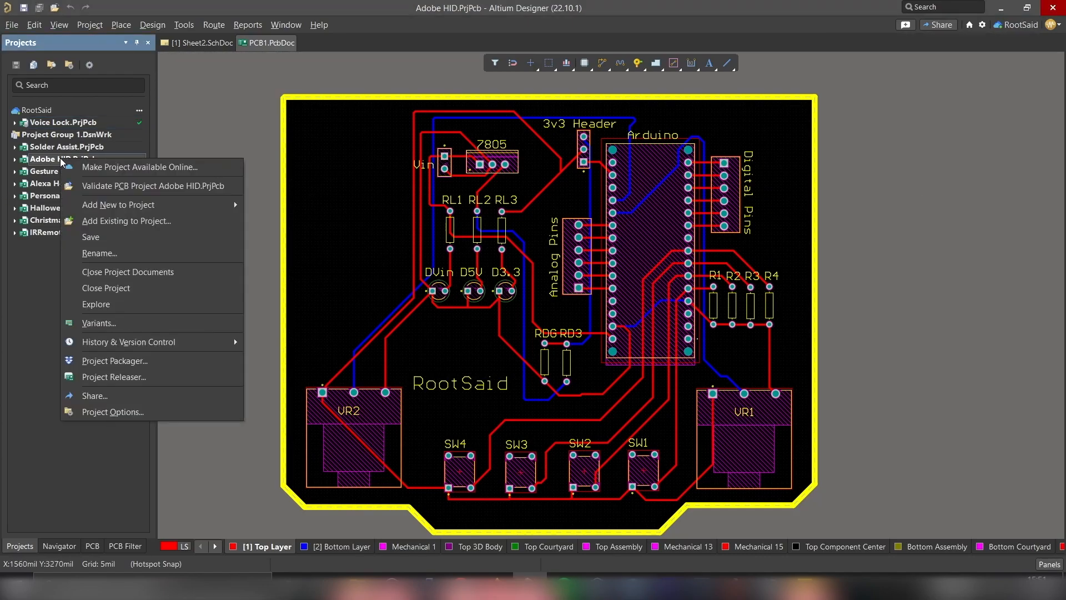
mouse_move(144, 167)
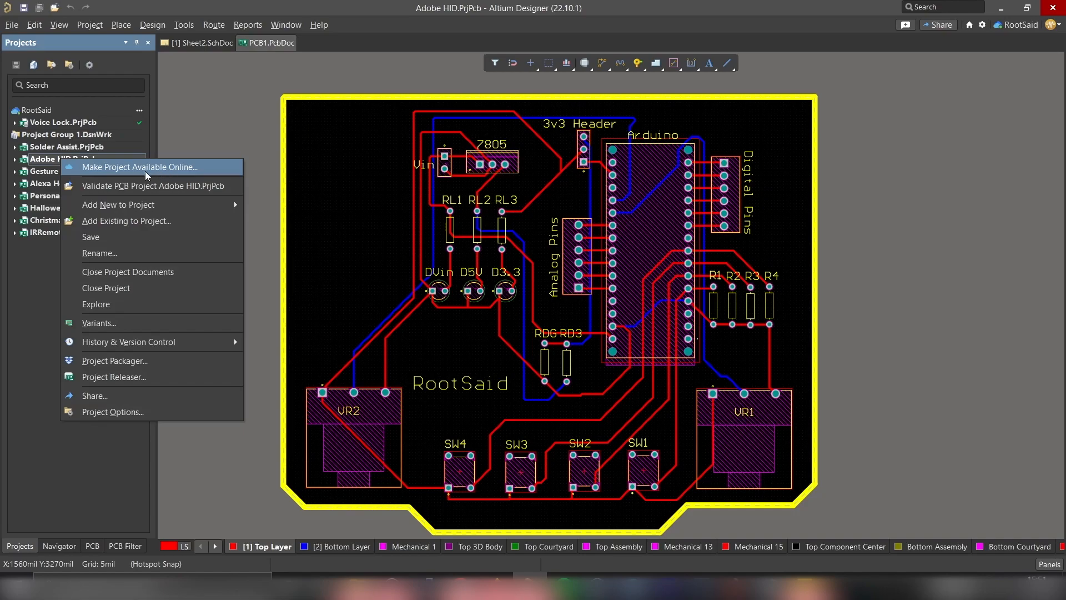
left_click(138, 168)
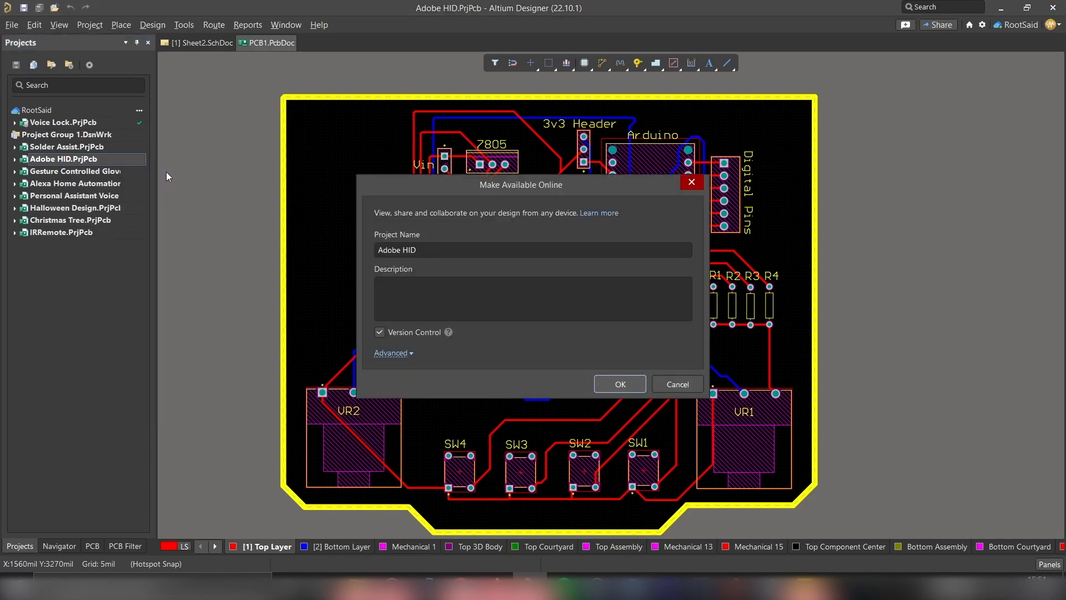
left_click(532, 250)
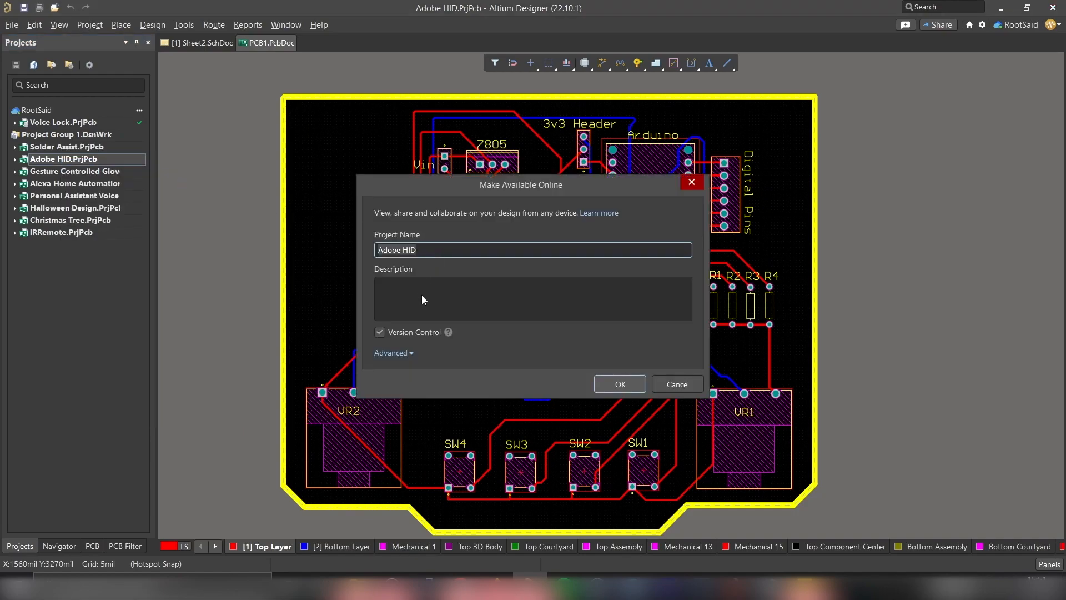
type("Ad")
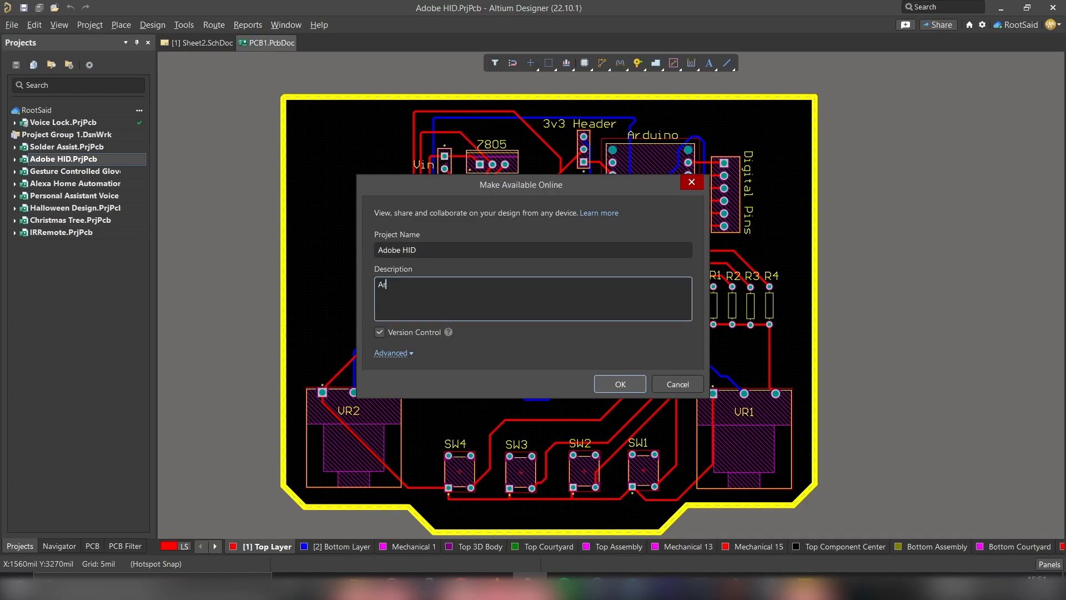
type("rduino HID P")
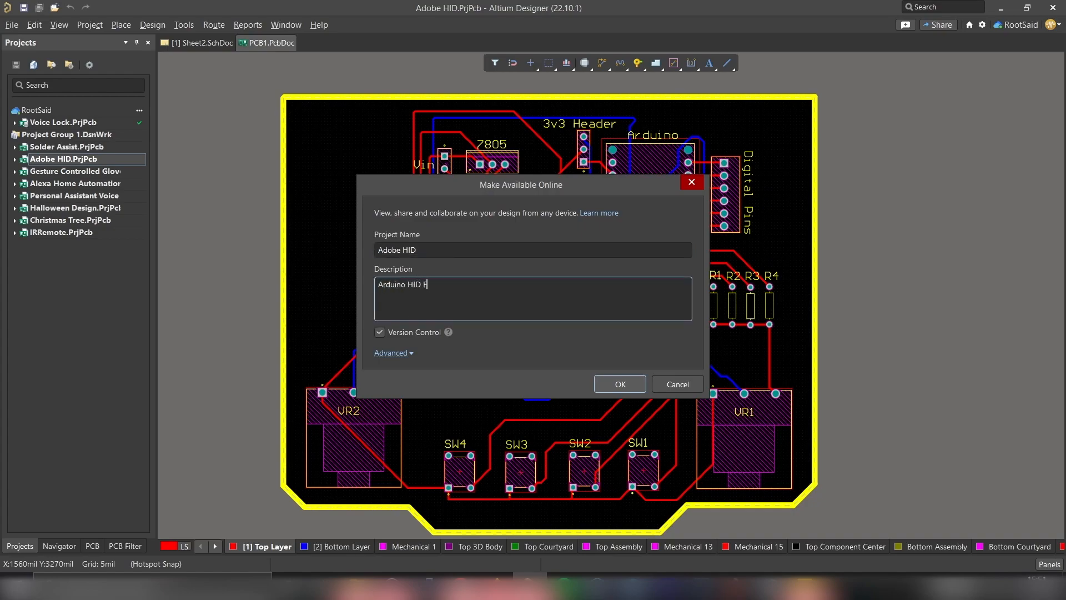
type("unctionality")
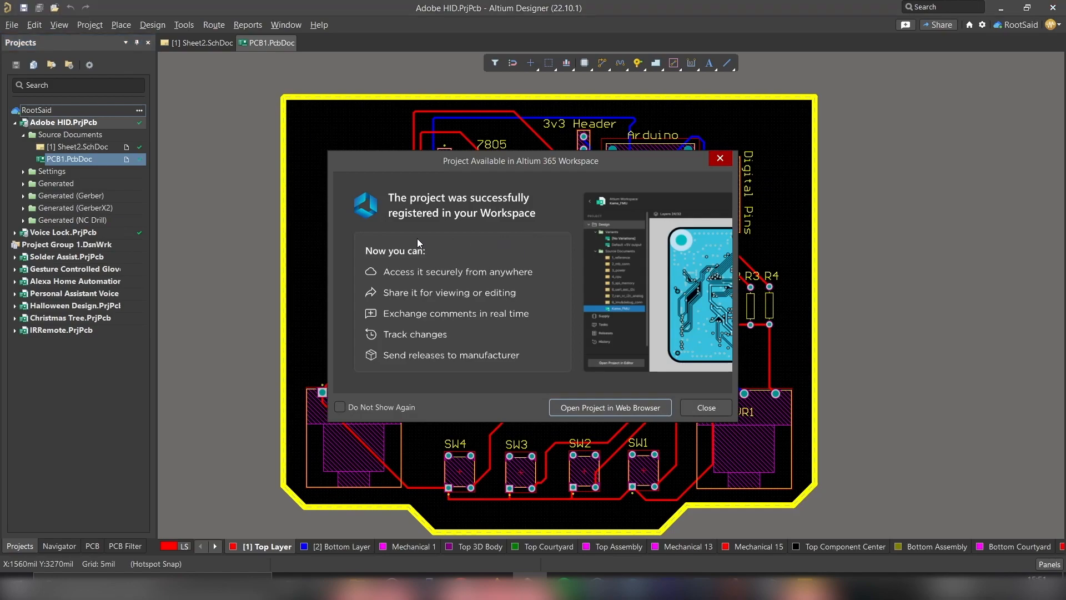
mouse_move(431, 238)
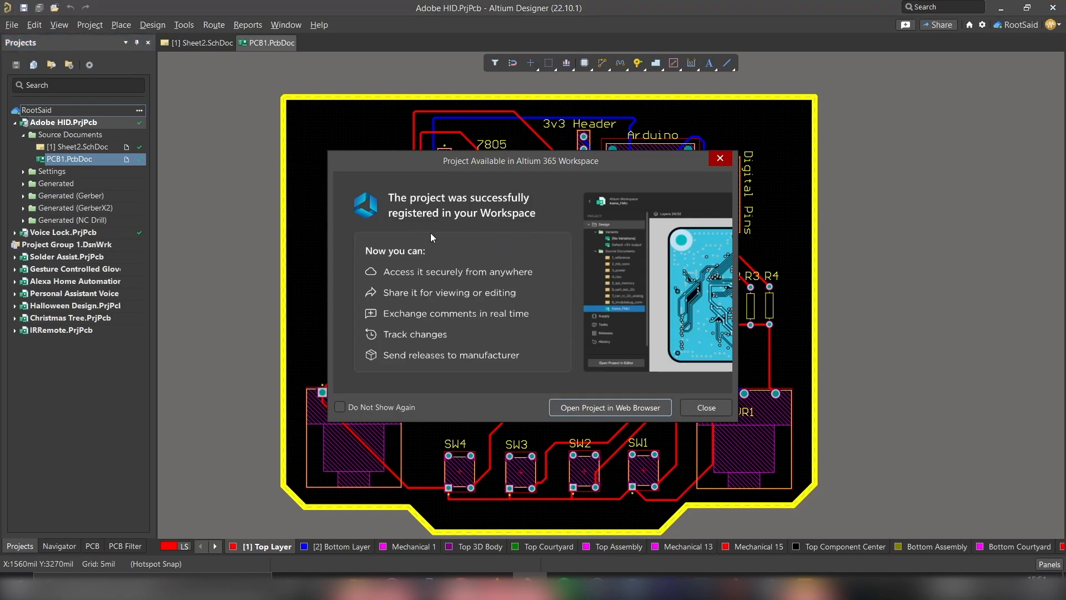
mouse_move(472, 208)
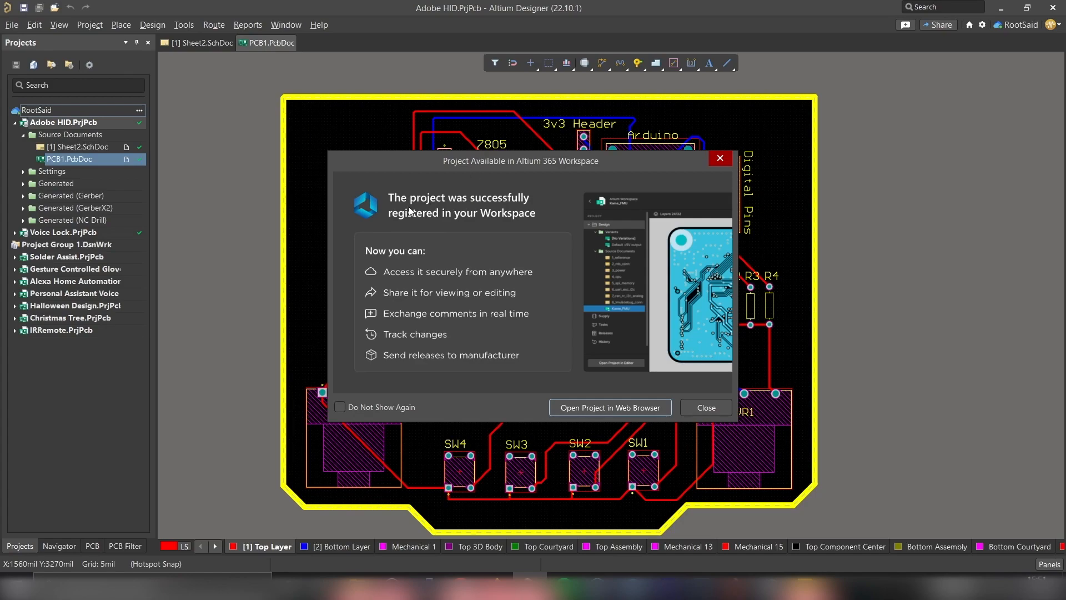
mouse_move(678, 402)
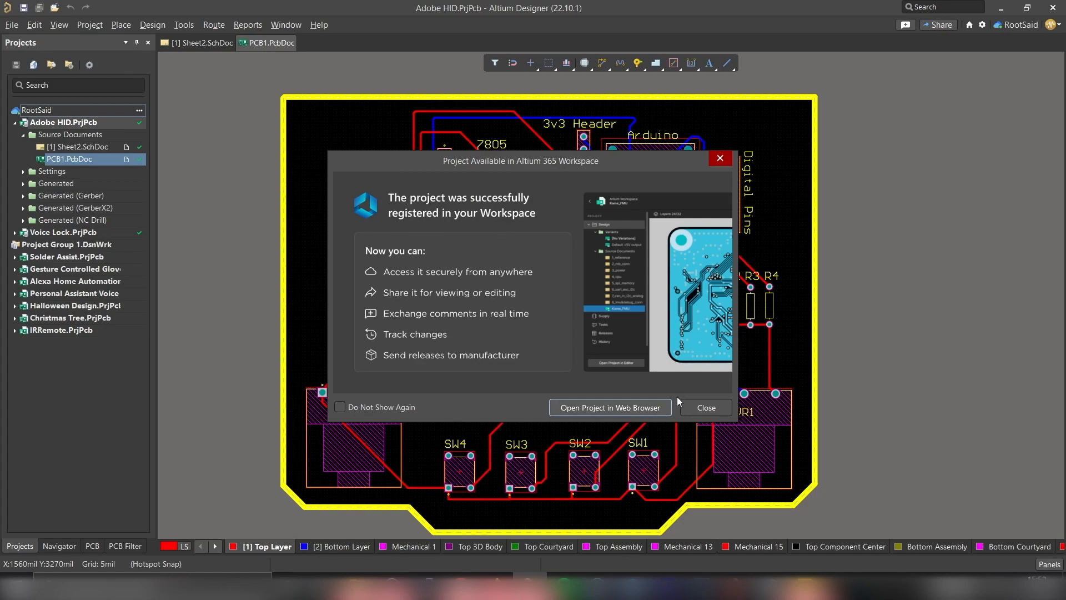
Open the registered Adobe HID project in the web browser.
left_click(704, 407)
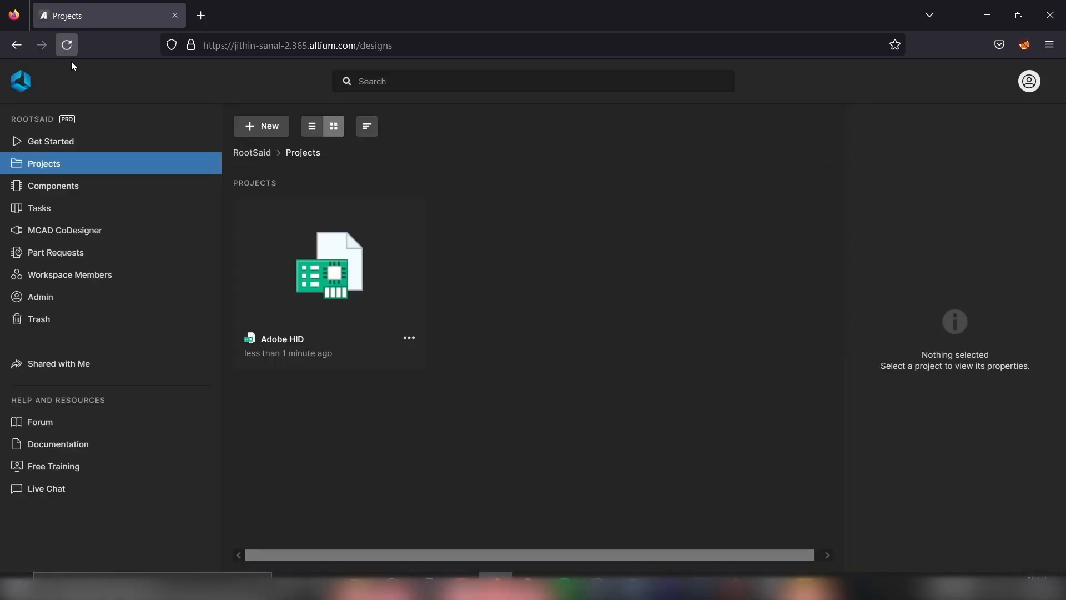
mouse_move(353, 289)
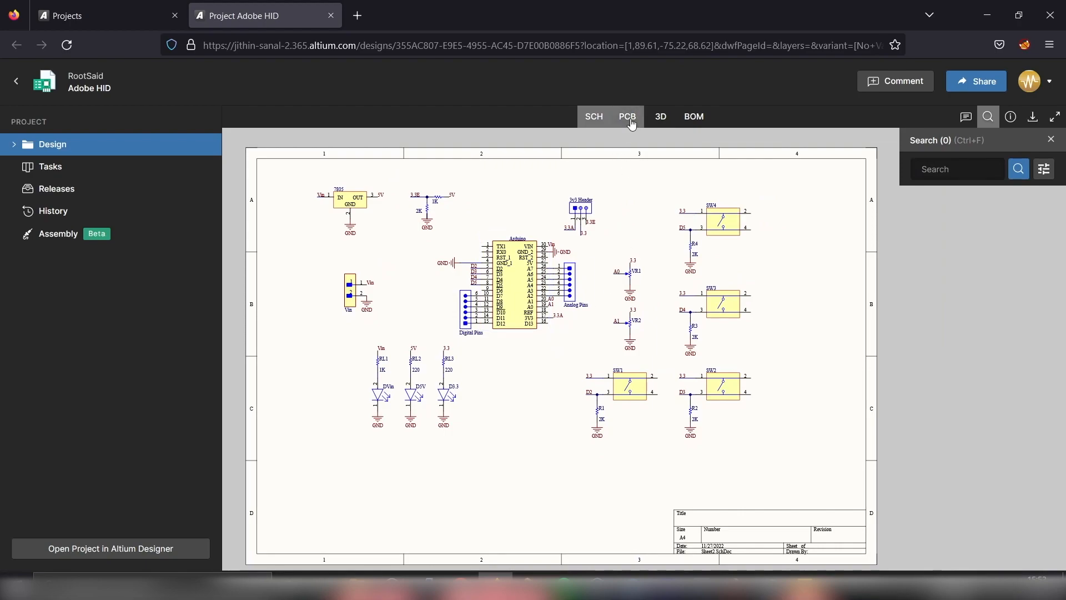
left_click(627, 116)
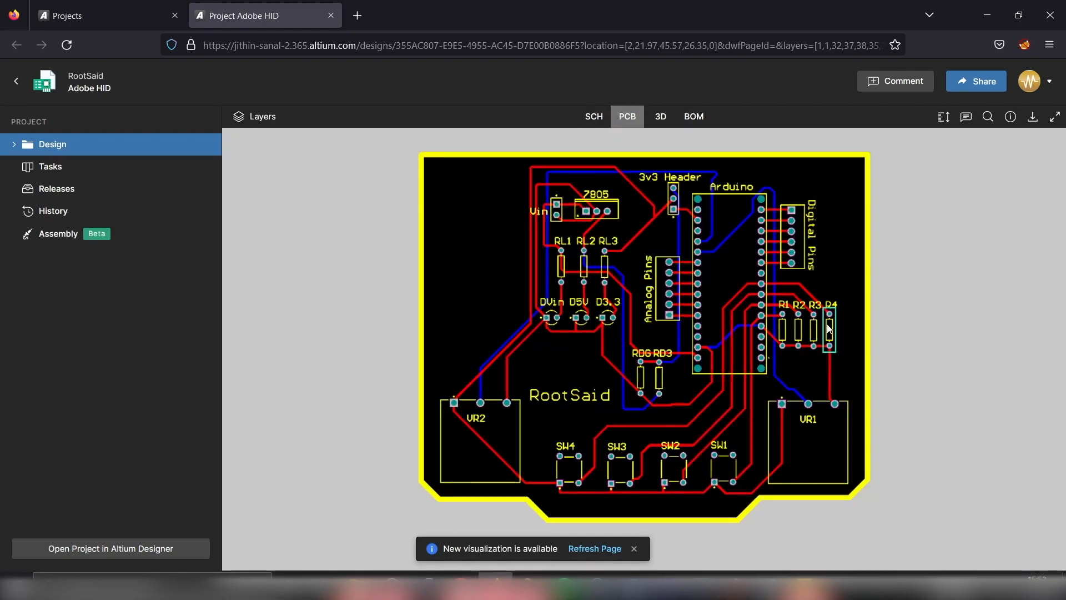
left_click(659, 117)
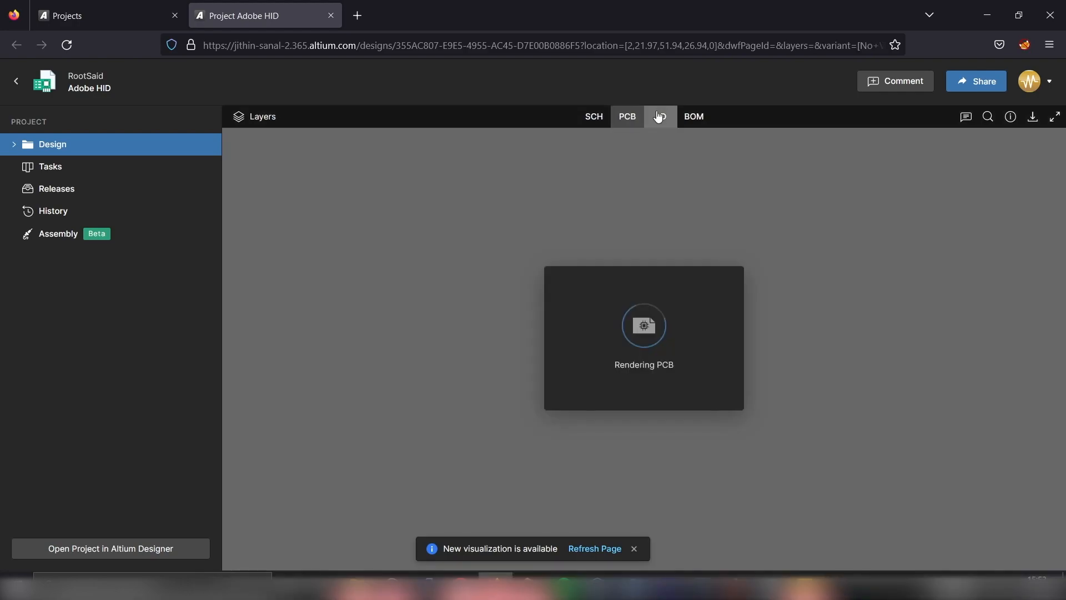
left_click(659, 117)
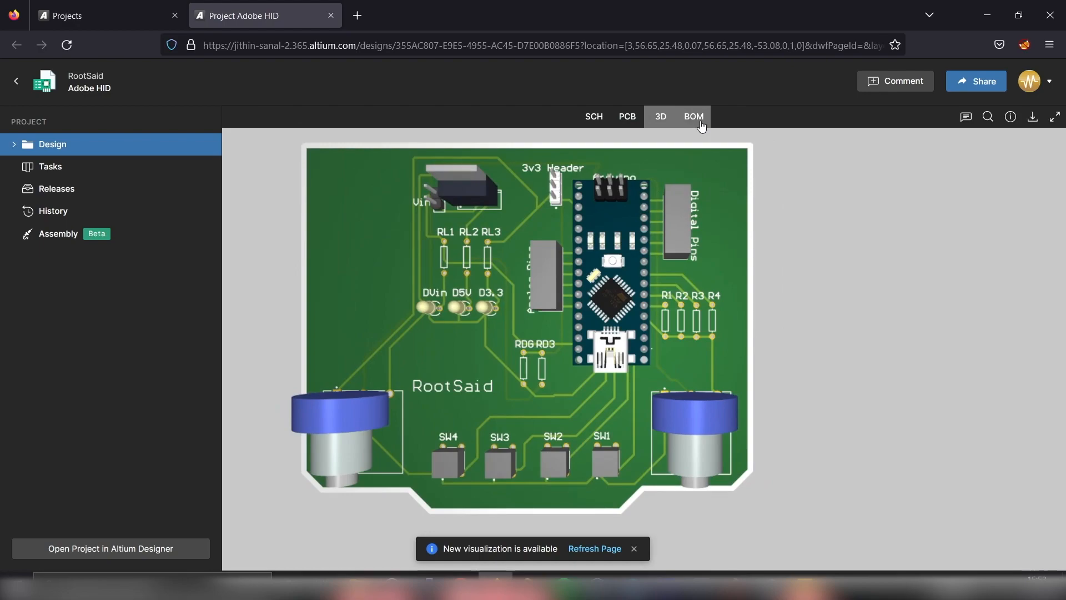
left_click(693, 116)
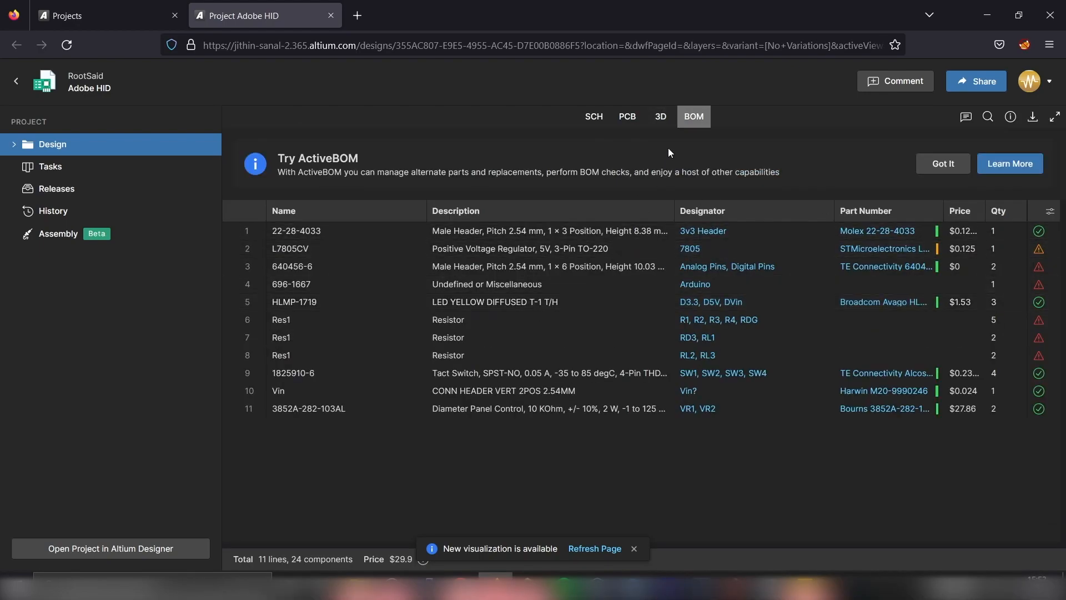
mouse_move(702, 126)
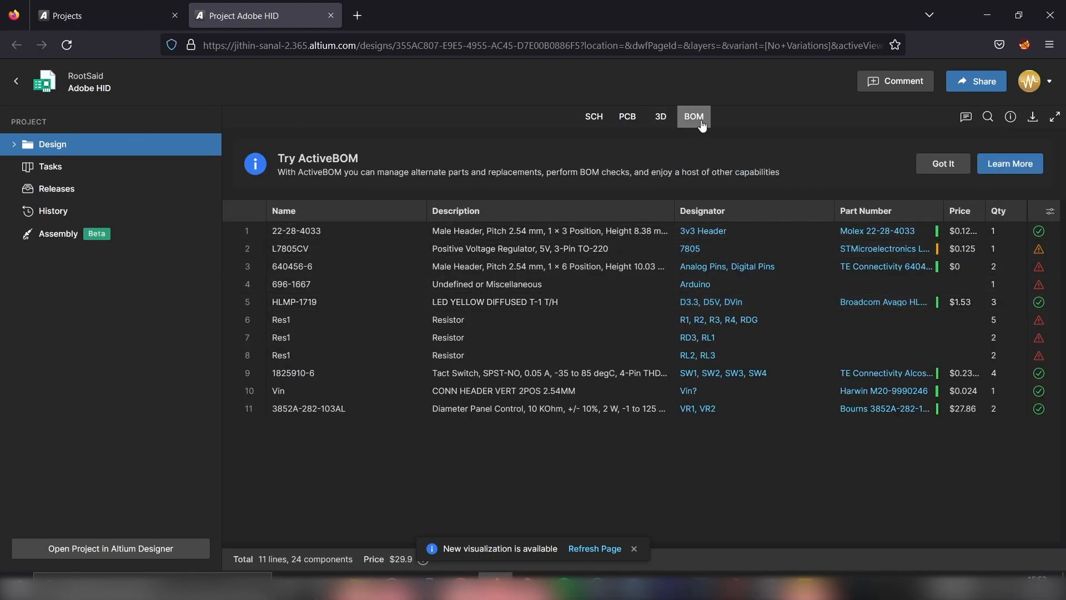
left_click(659, 117)
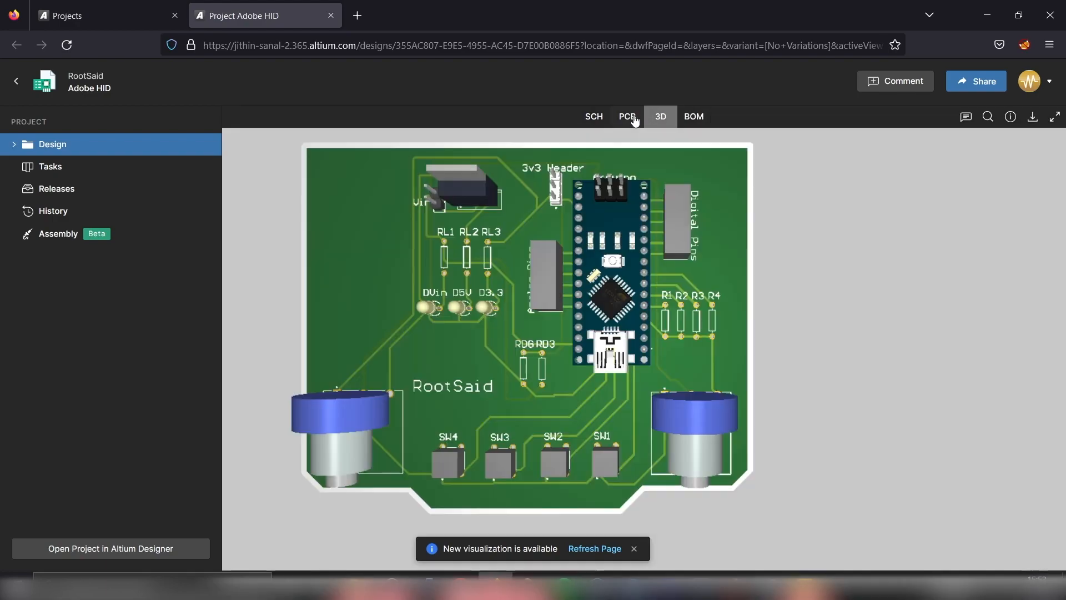
left_click(625, 116)
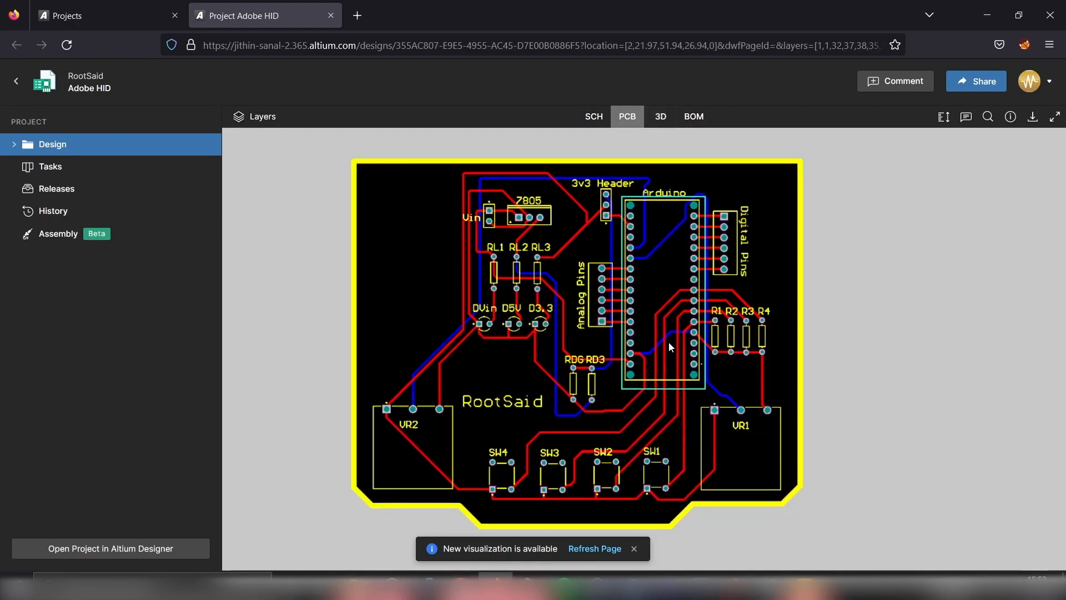
left_click(593, 116)
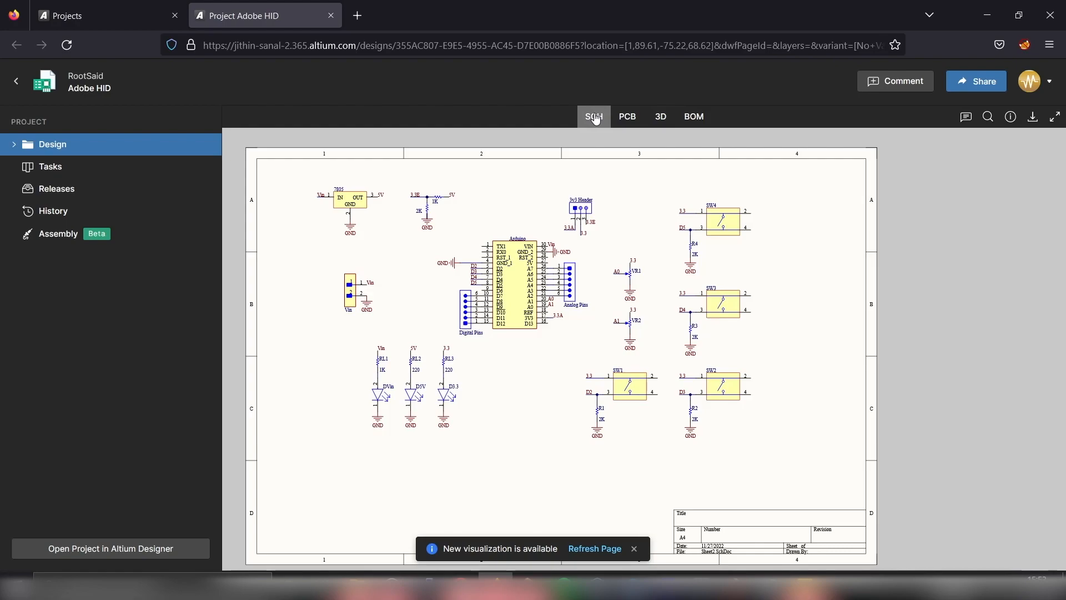